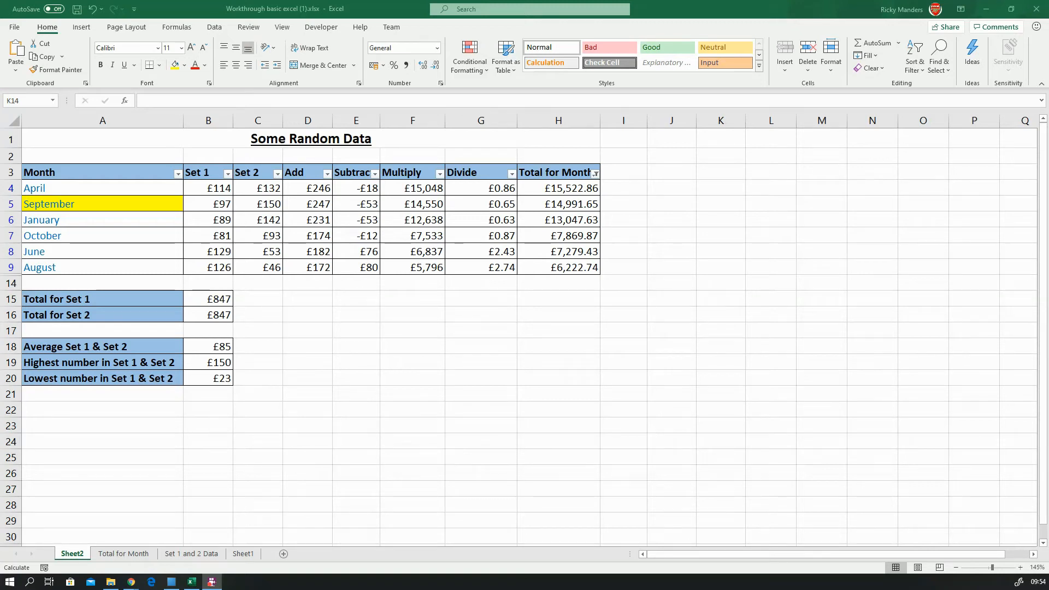
pyautogui.moveTo(505, 408)
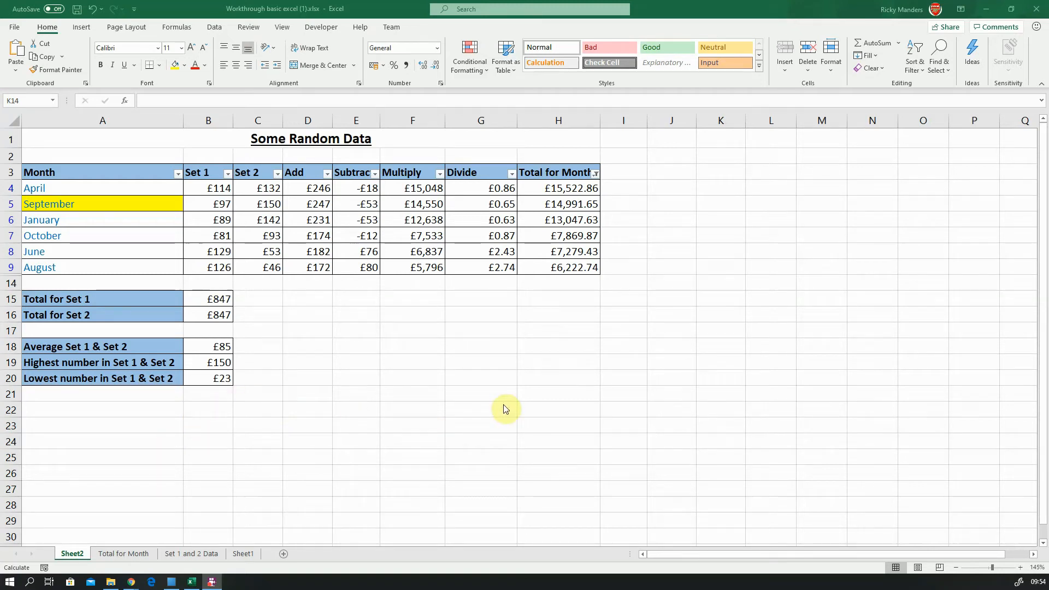
pyautogui.moveTo(433, 354)
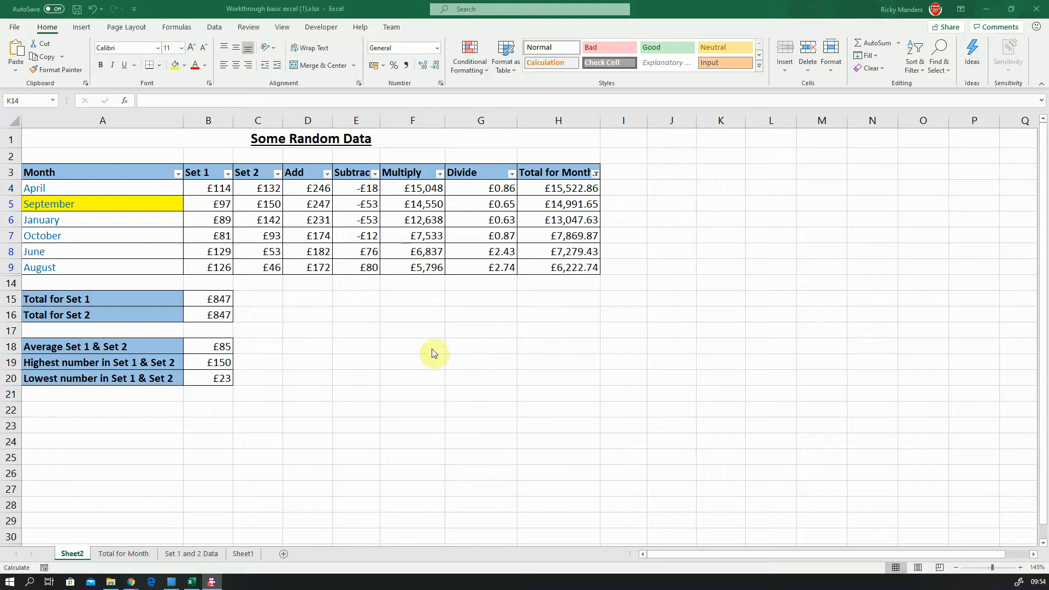
pyautogui.moveTo(426, 347)
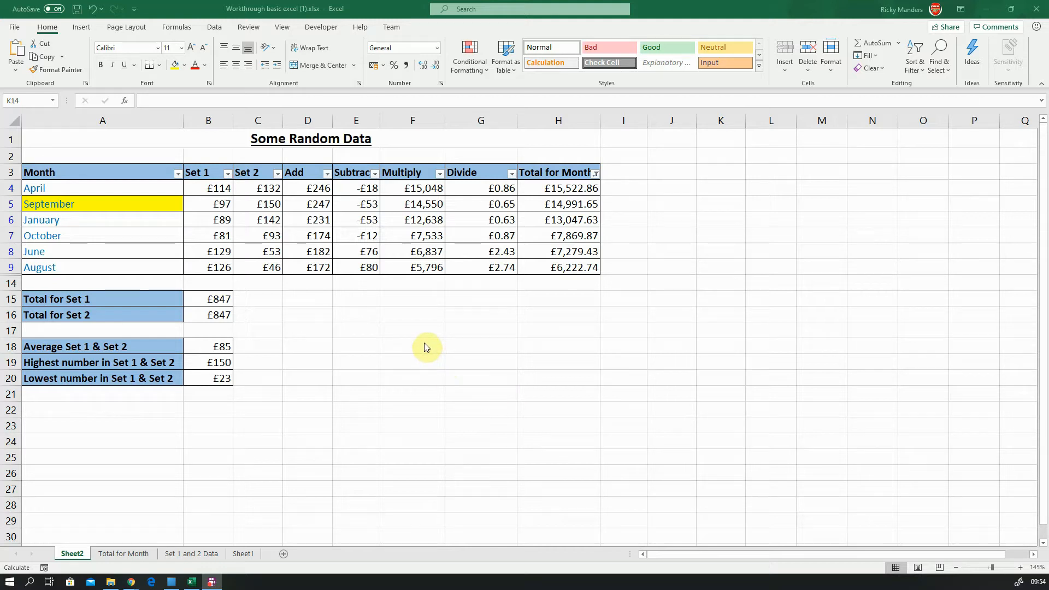
pyautogui.moveTo(178, 178)
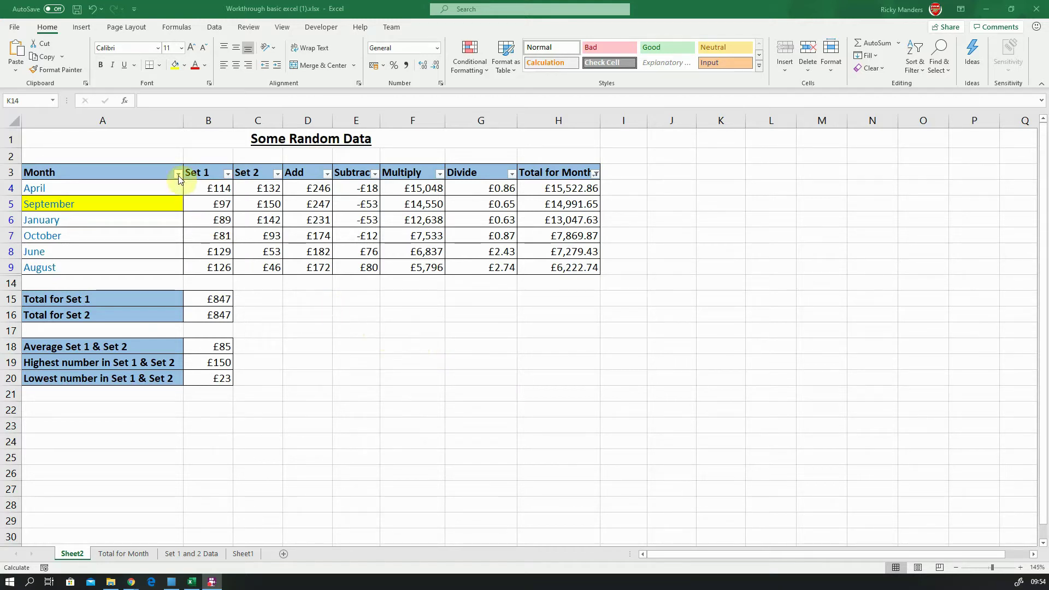
pyautogui.moveTo(439, 212)
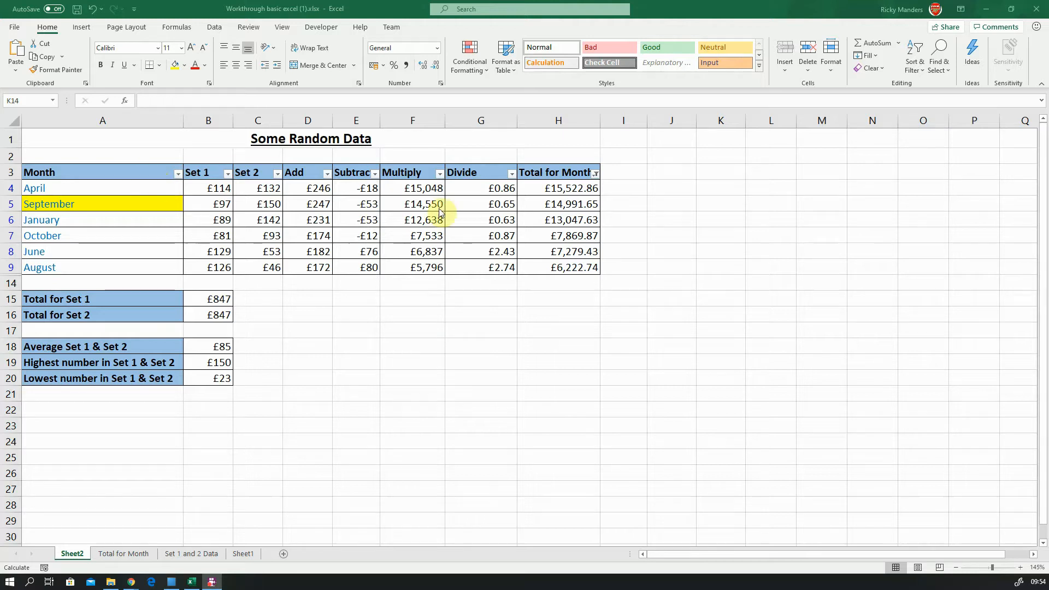
# Insert a 2-D pie chart from the month names (A4:A9) and their Total for Month values (H4:H9).
pyautogui.click(721, 282)
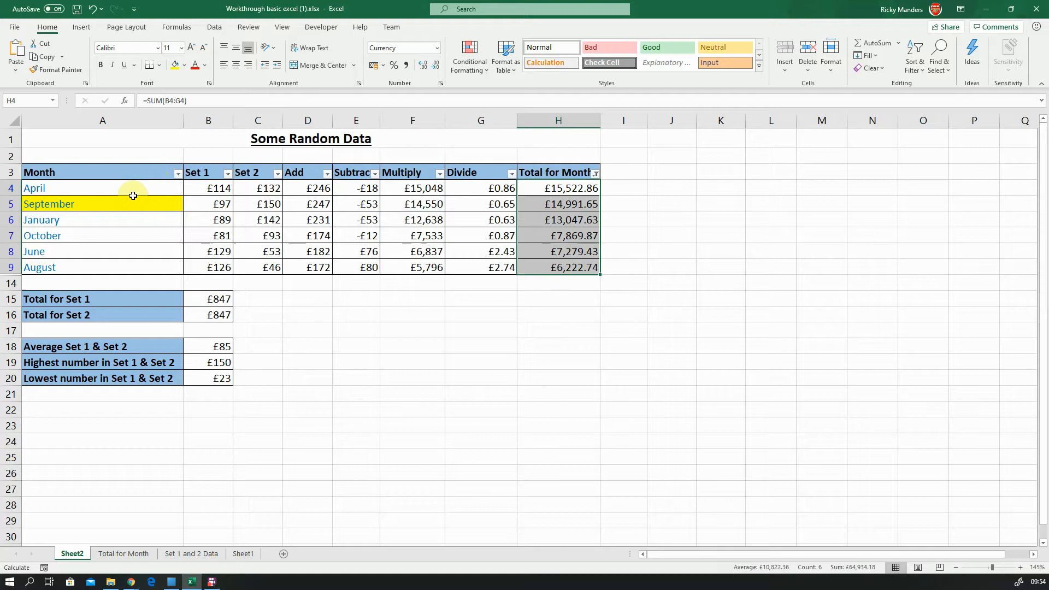
pyautogui.click(103, 188)
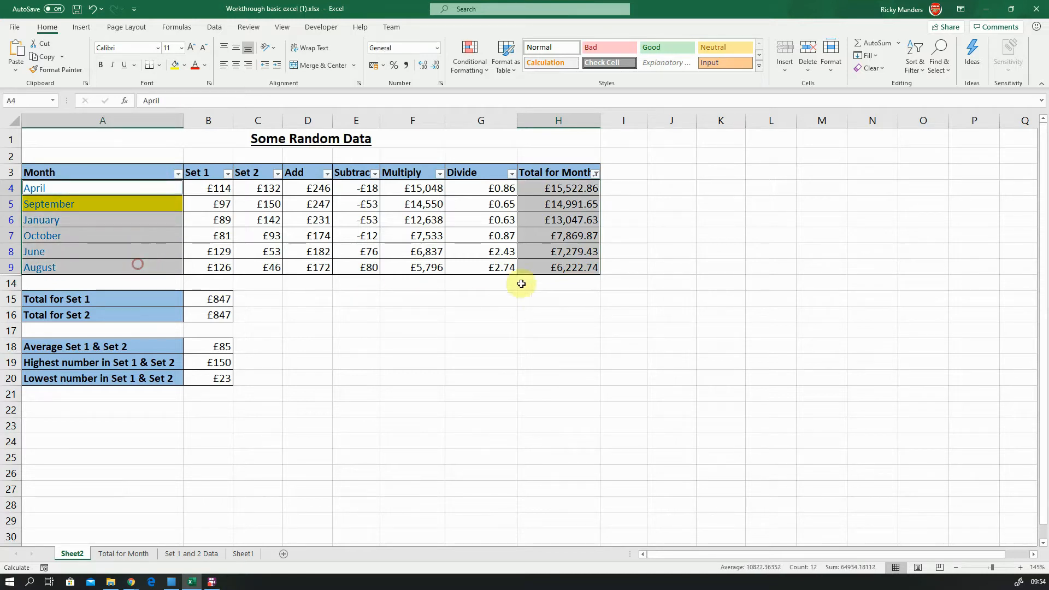
pyautogui.moveTo(582, 160)
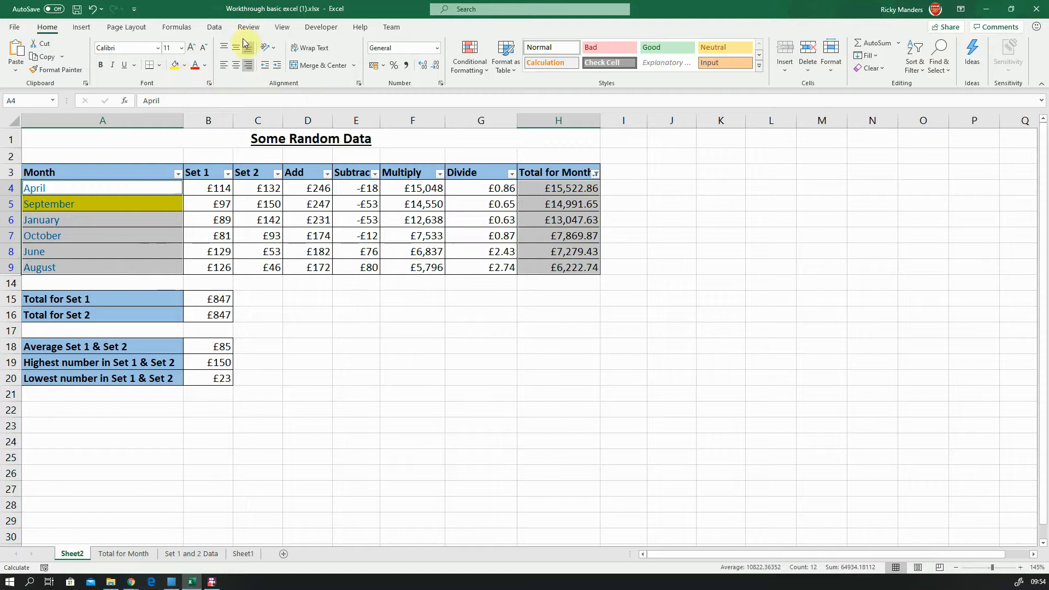
pyautogui.click(81, 27)
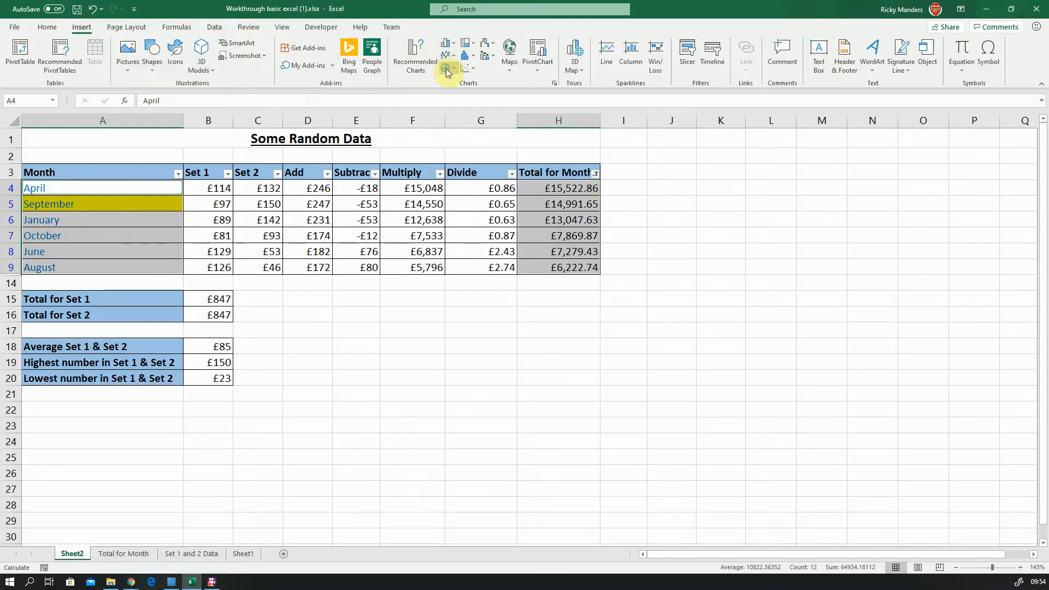
pyautogui.click(448, 68)
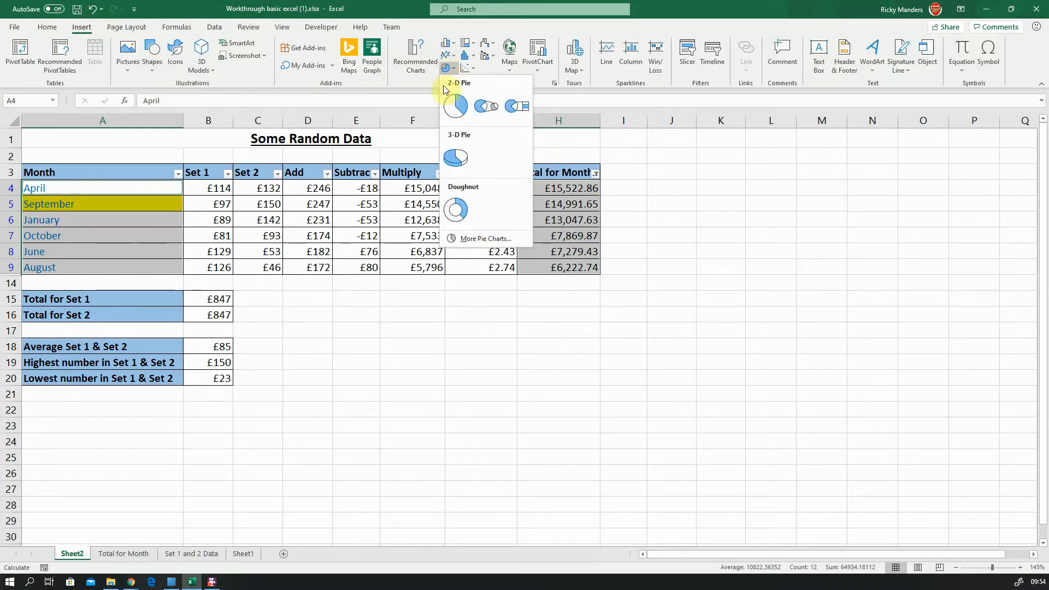
pyautogui.click(455, 105)
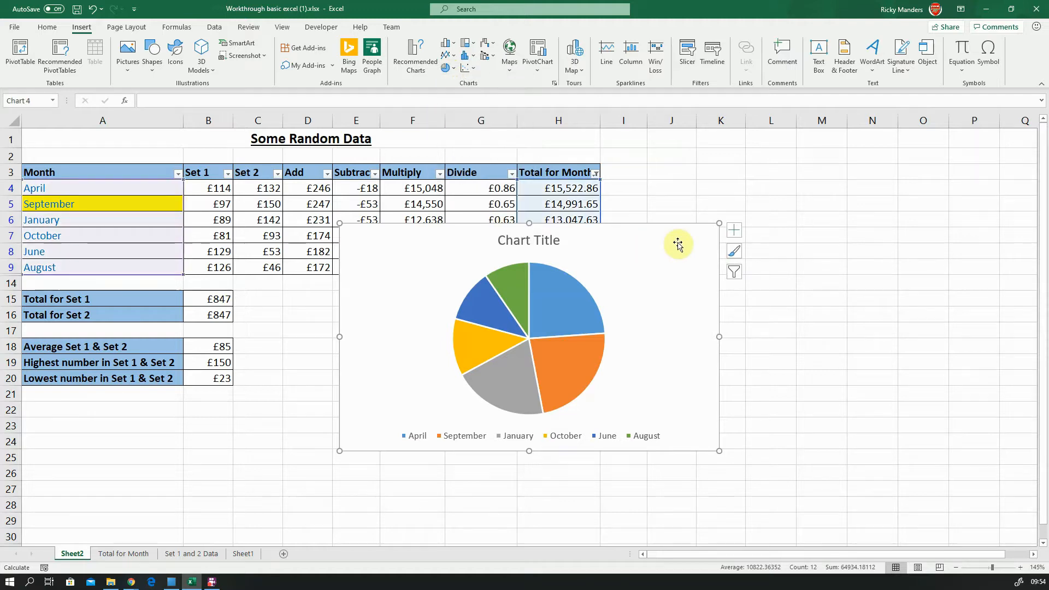
pyautogui.moveTo(677, 243)
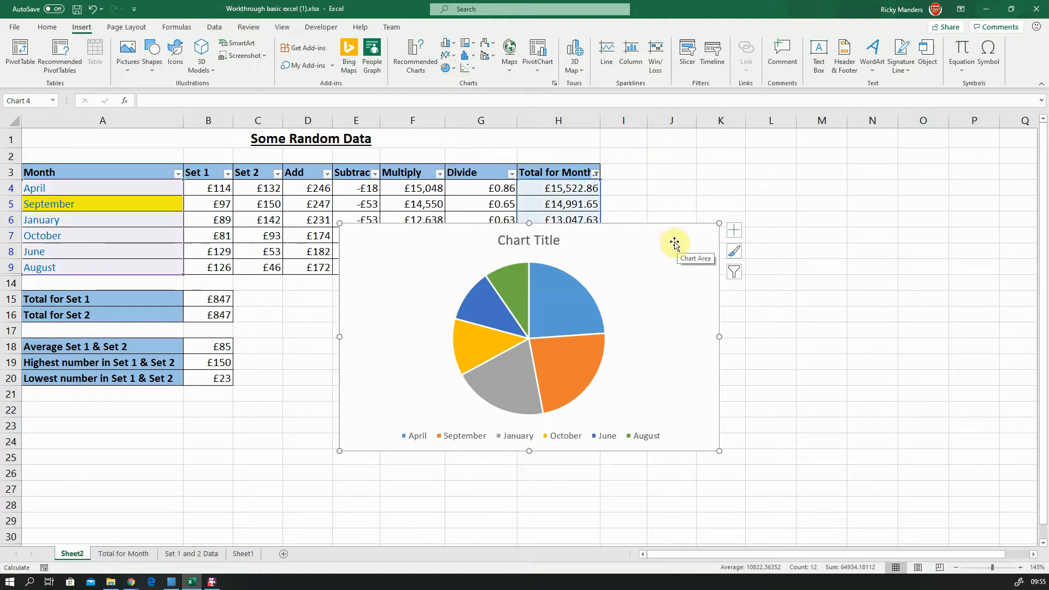
pyautogui.moveTo(666, 221)
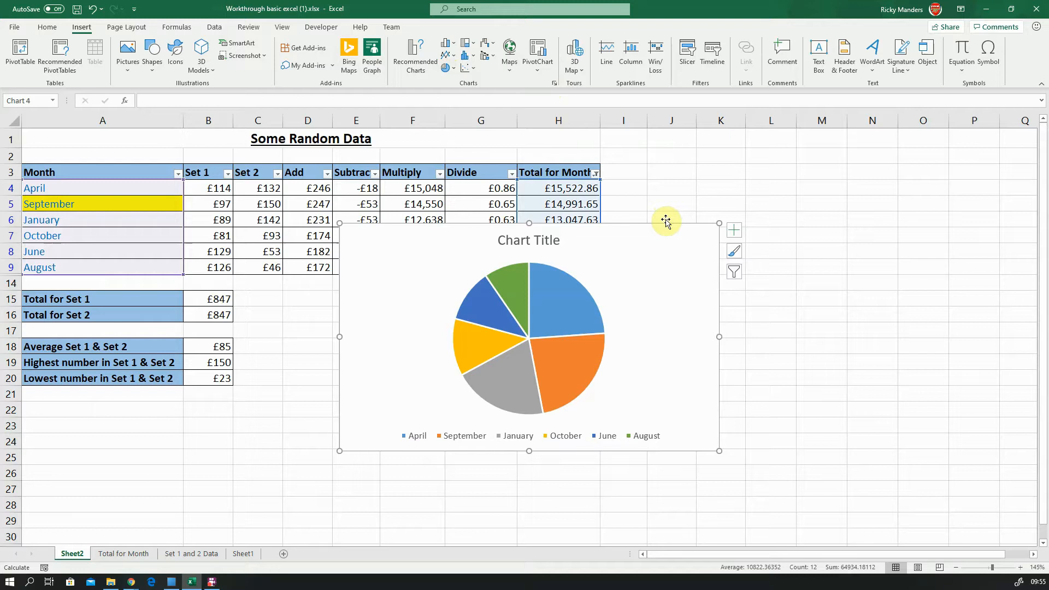
# Move the chart via Move Chart onto a new sheet named 'Pie Chart'.
pyautogui.rightClick(666, 221)
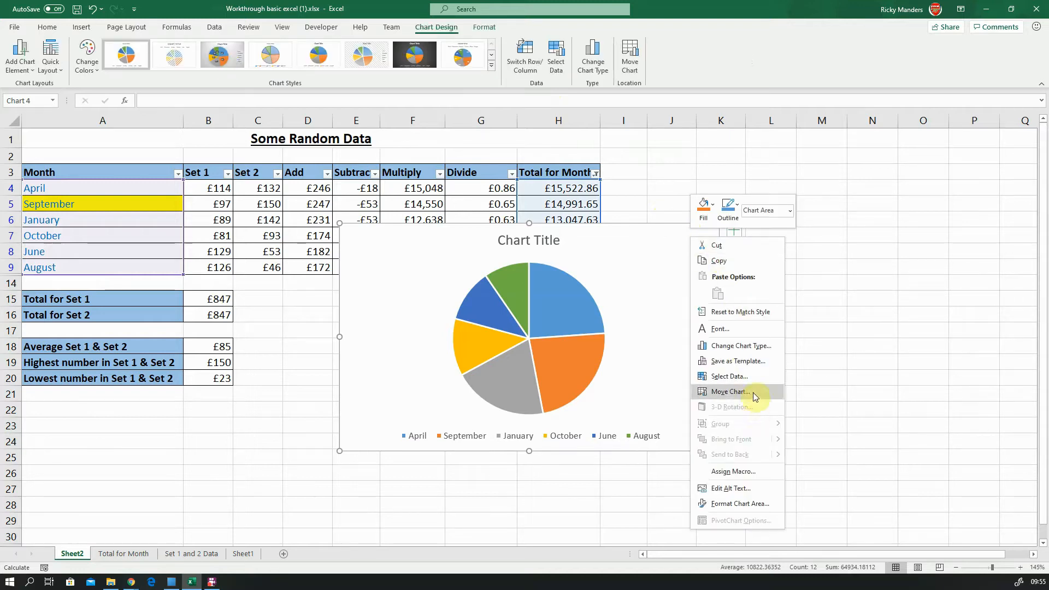
pyautogui.click(731, 391)
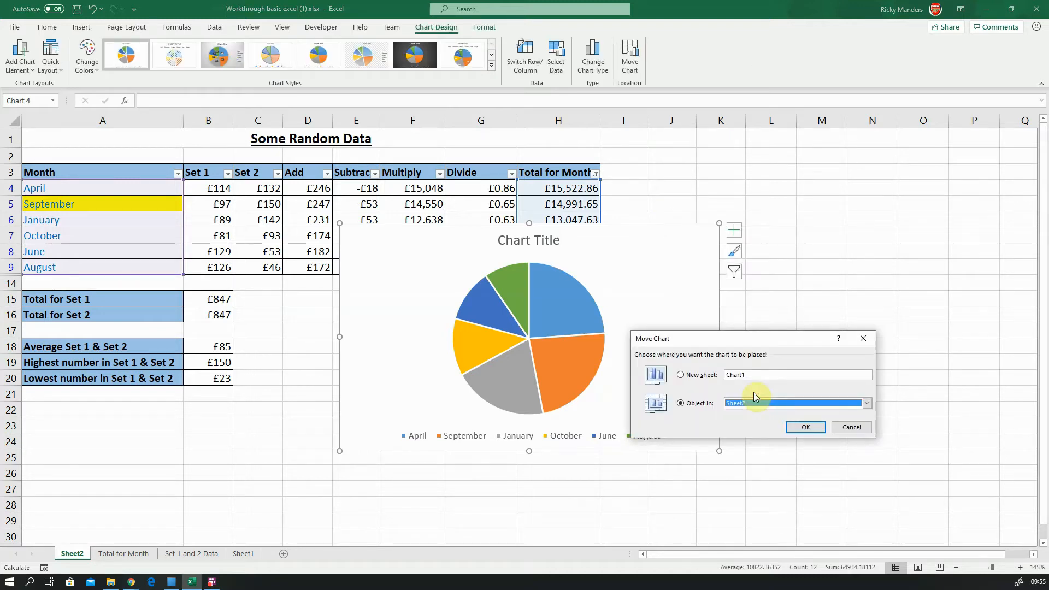
pyautogui.click(681, 375)
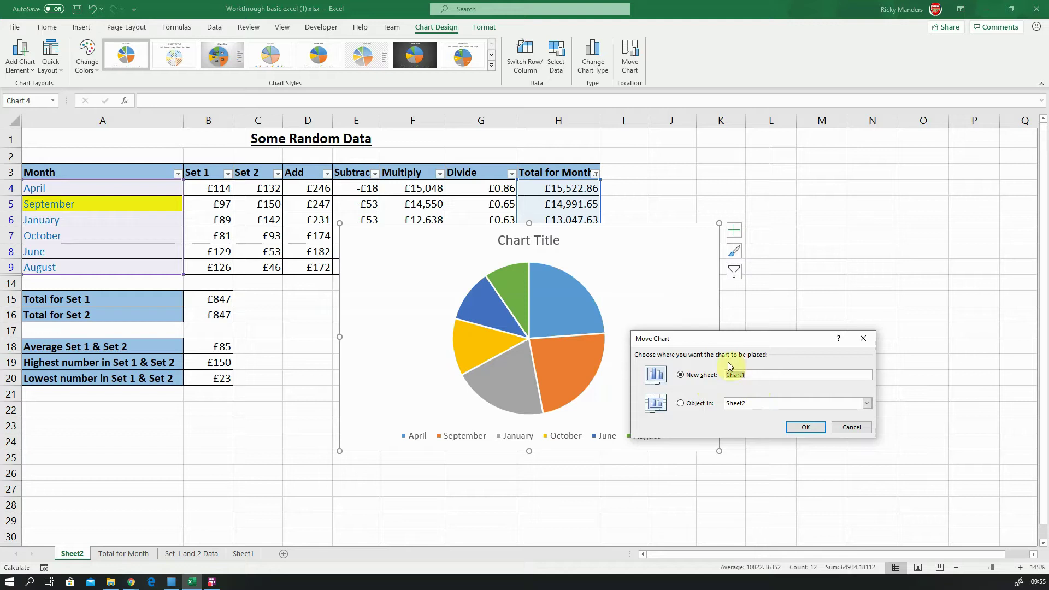
pyautogui.write('Pie Chart')
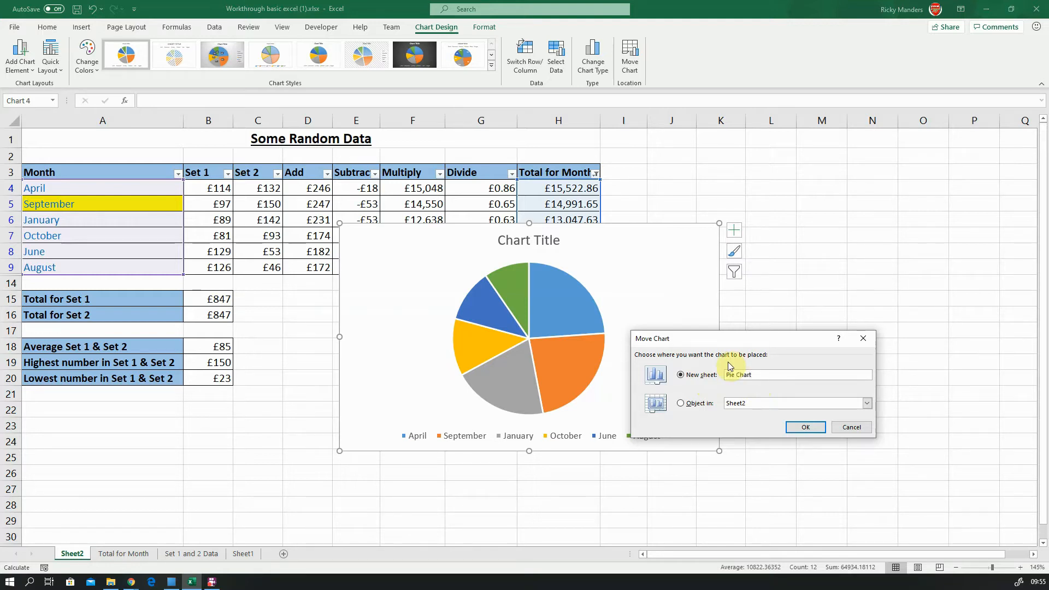
pyautogui.click(805, 426)
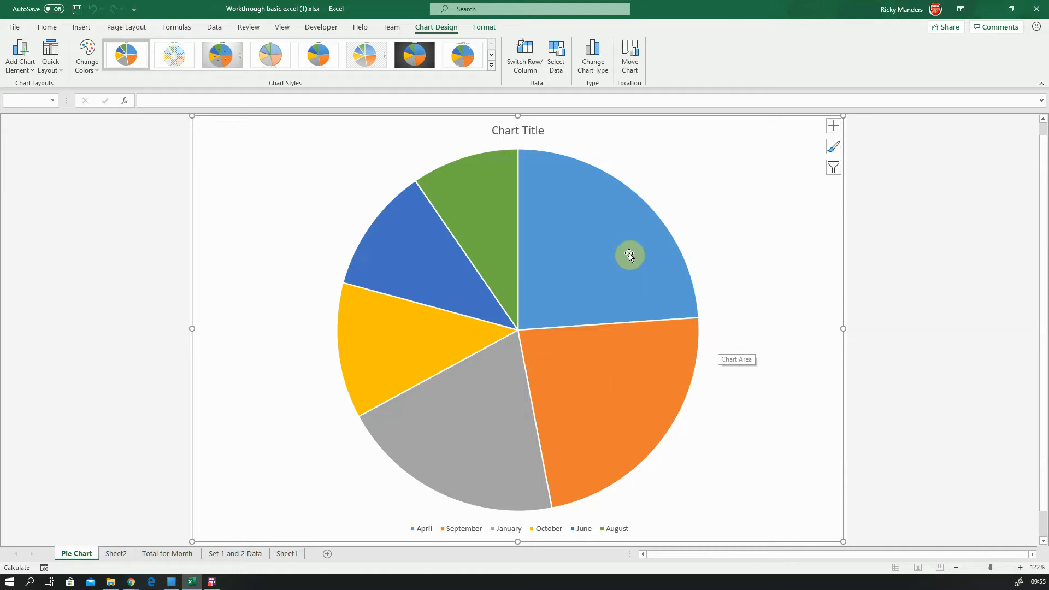
pyautogui.moveTo(555, 278)
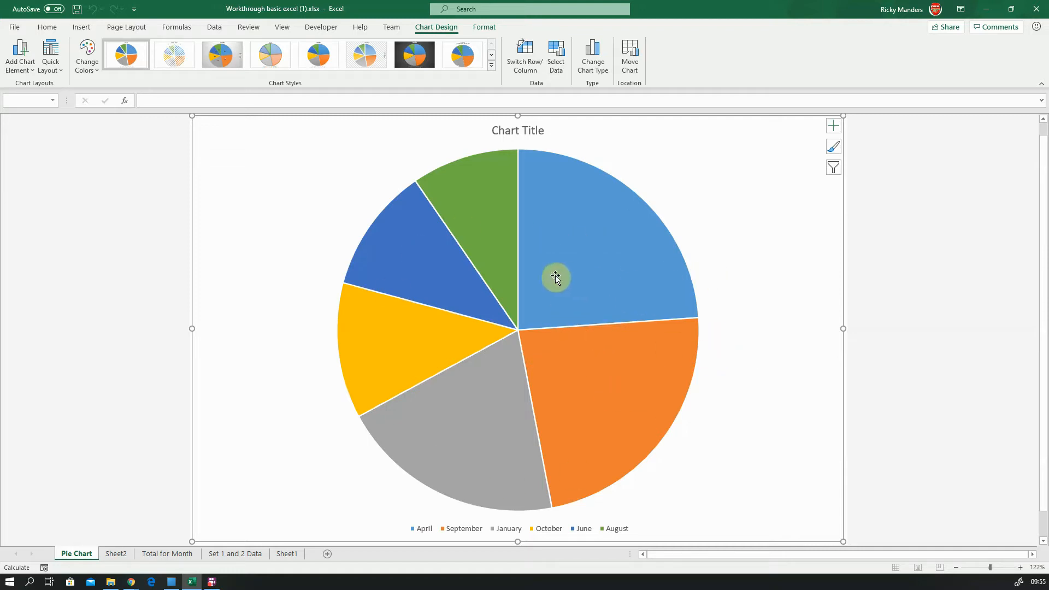
pyautogui.moveTo(571, 289)
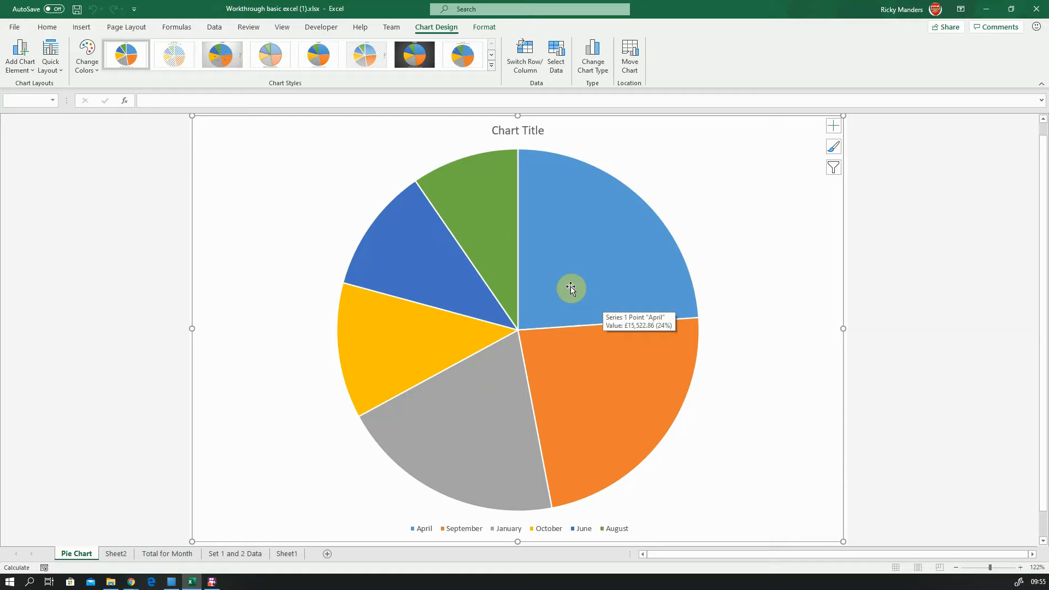
pyautogui.moveTo(617, 359)
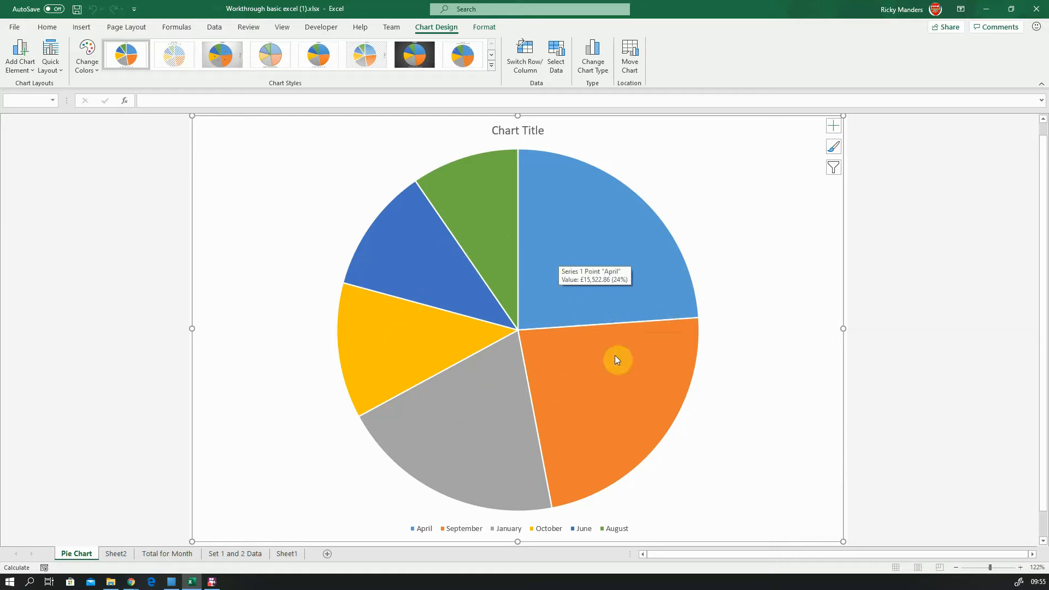
pyautogui.moveTo(524, 373)
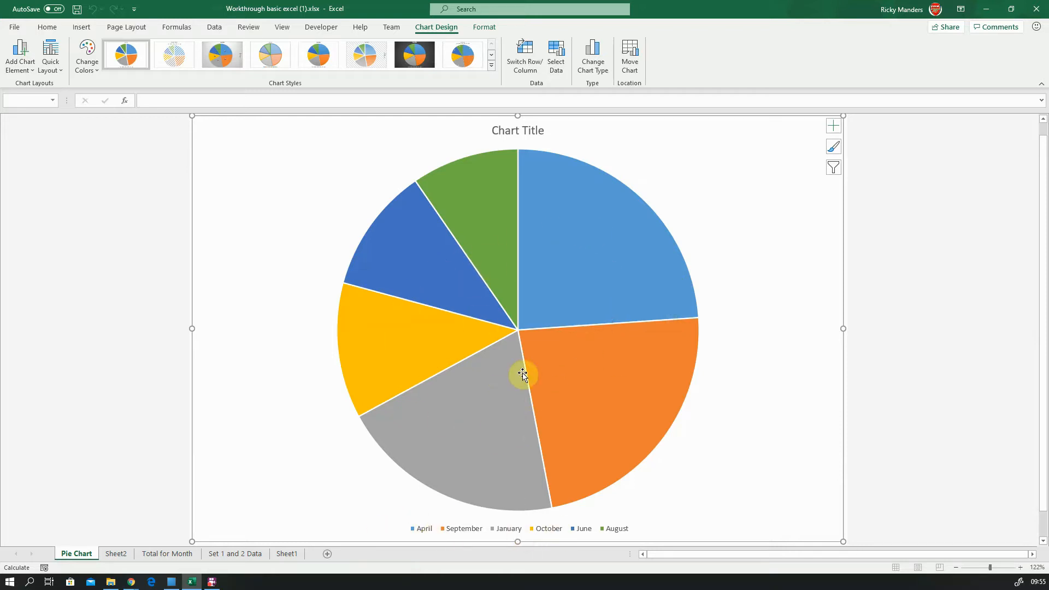
pyautogui.moveTo(152, 122)
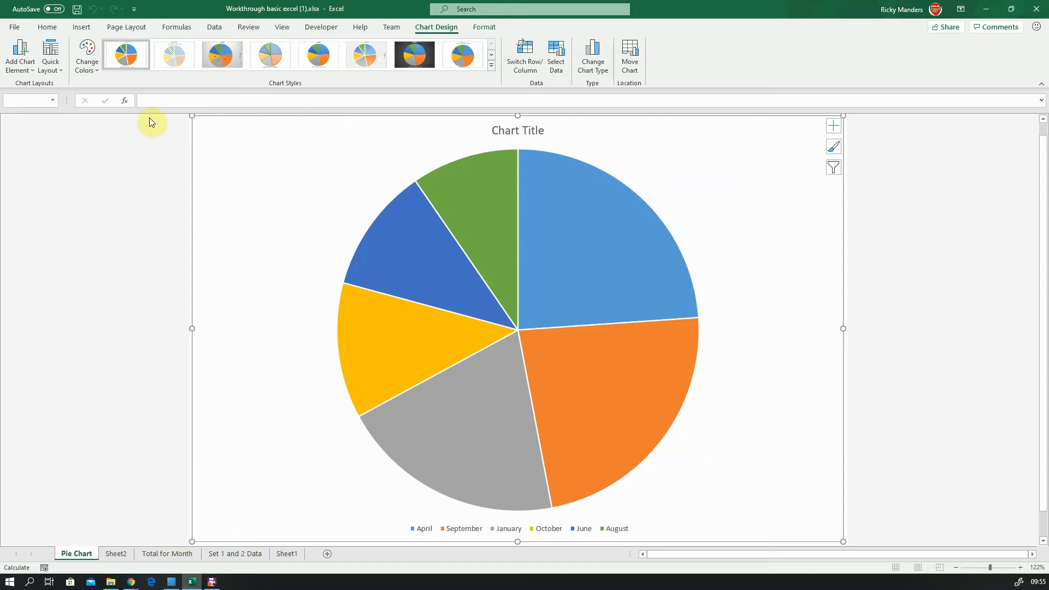
pyautogui.moveTo(308, 186)
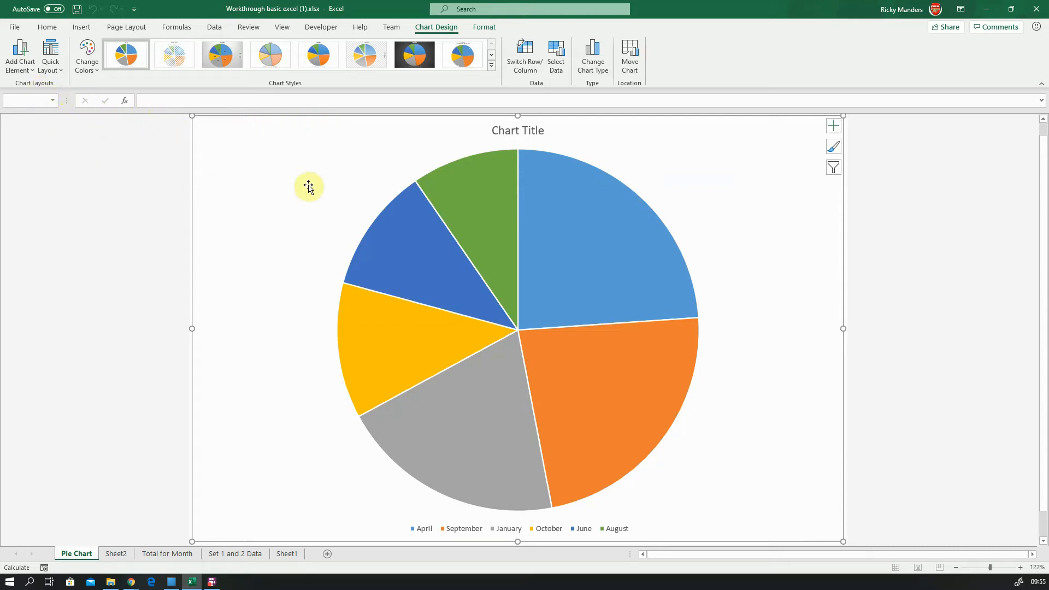
pyautogui.moveTo(64, 72)
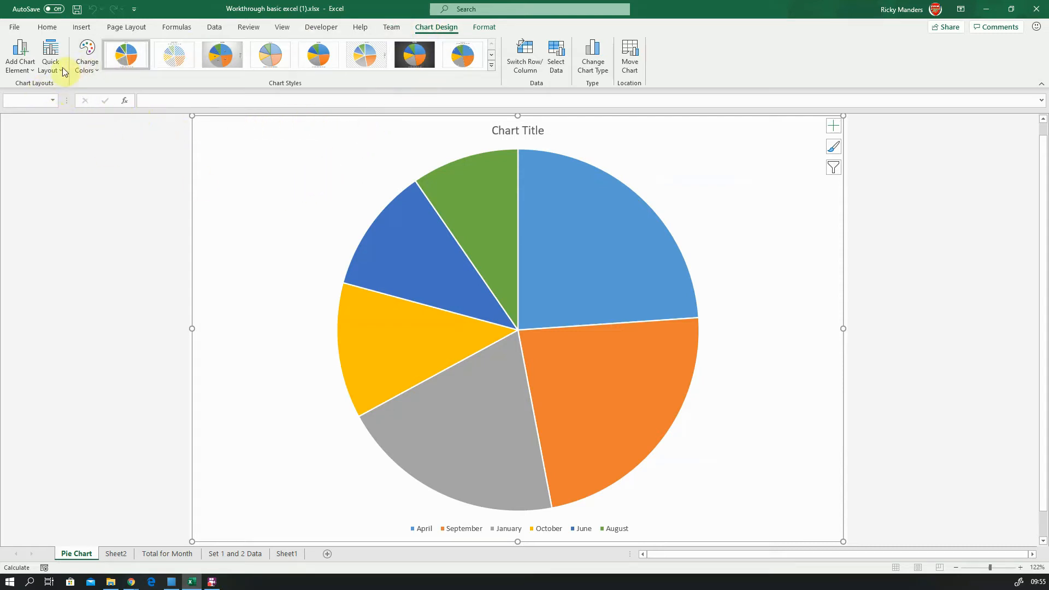
pyautogui.moveTo(385, 242)
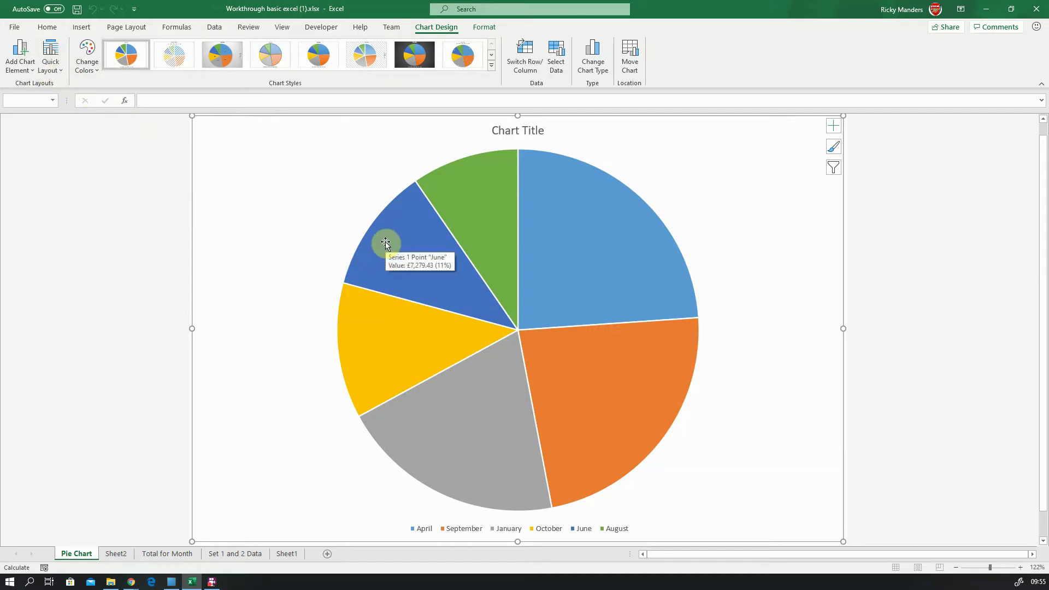
pyautogui.moveTo(530, 272)
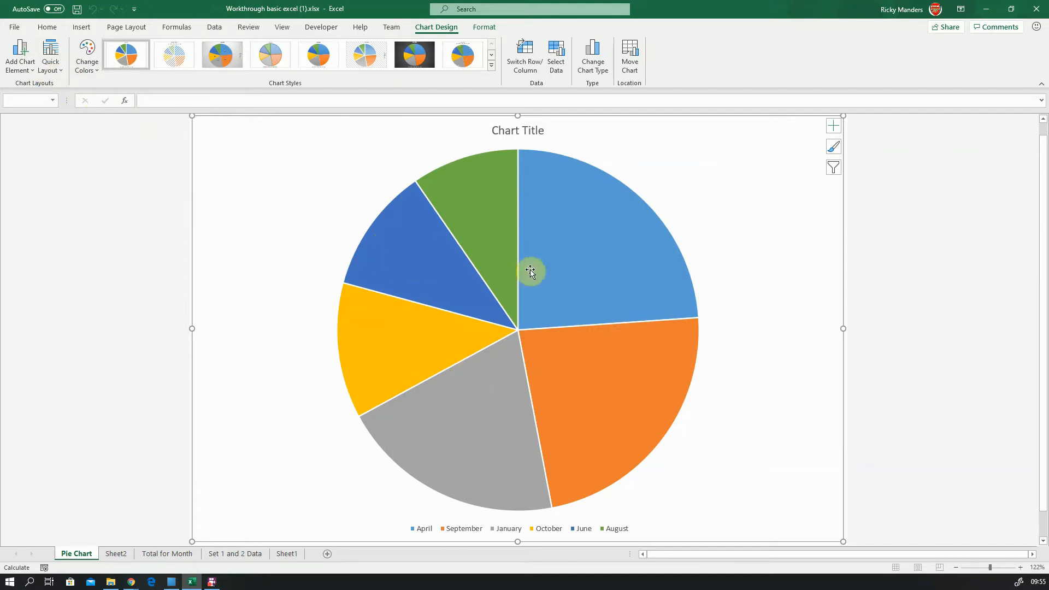
pyautogui.moveTo(714, 256)
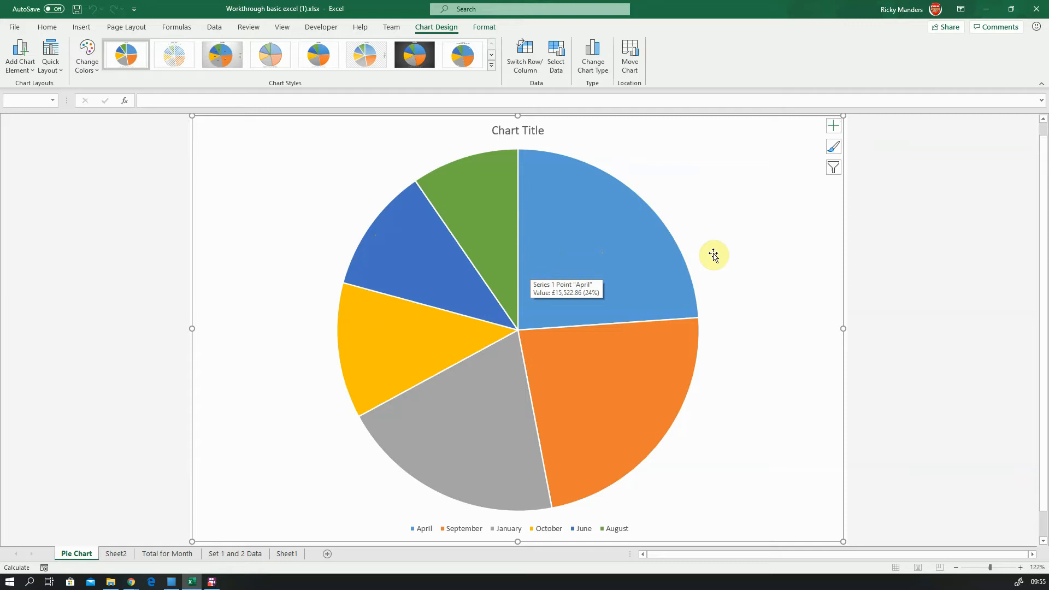
pyautogui.moveTo(691, 168)
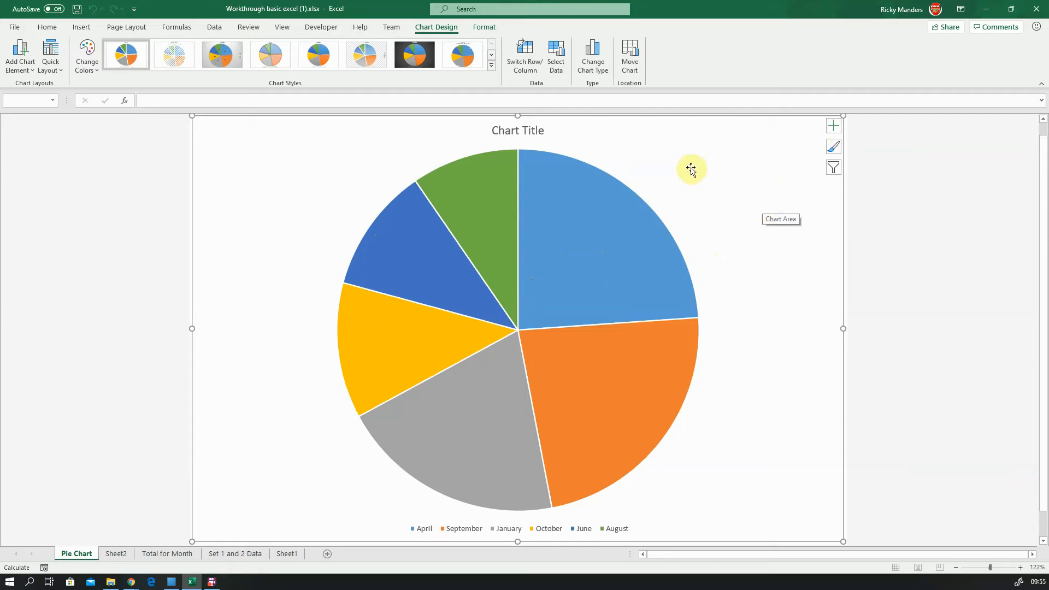
pyautogui.moveTo(522, 246)
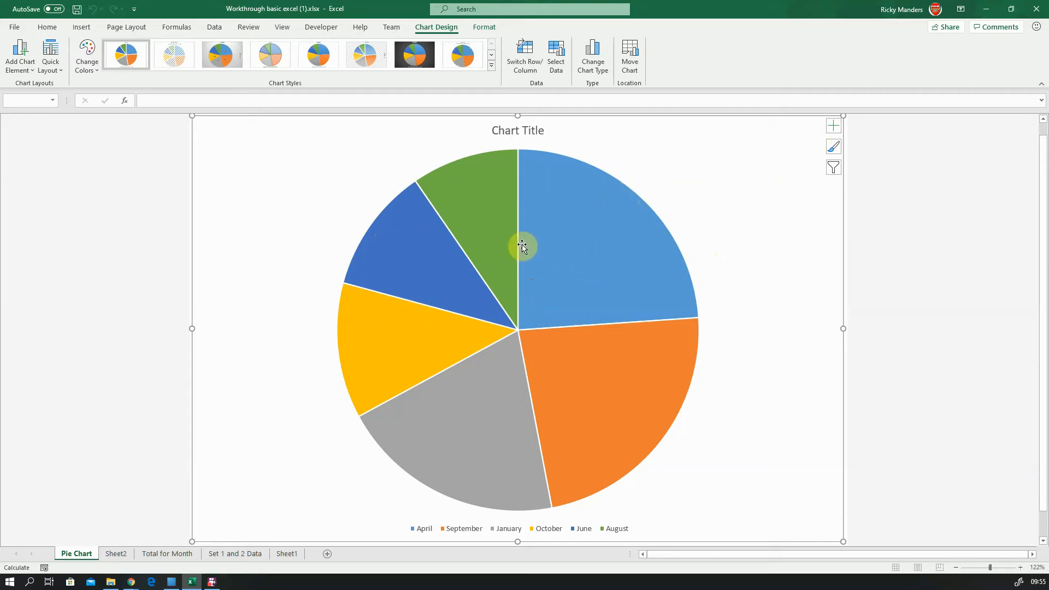
pyautogui.moveTo(582, 254)
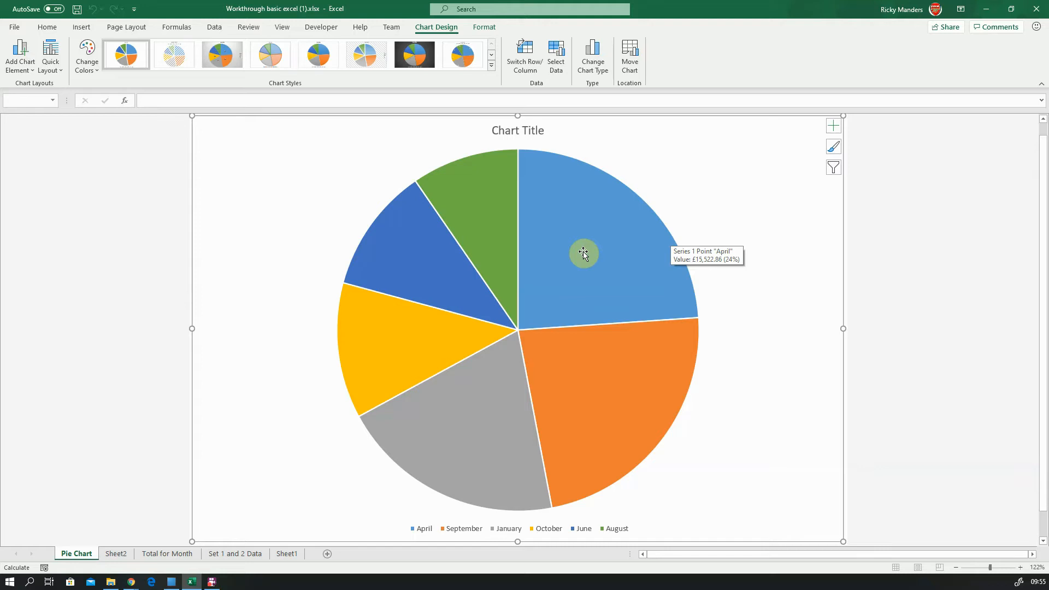
pyautogui.moveTo(590, 247)
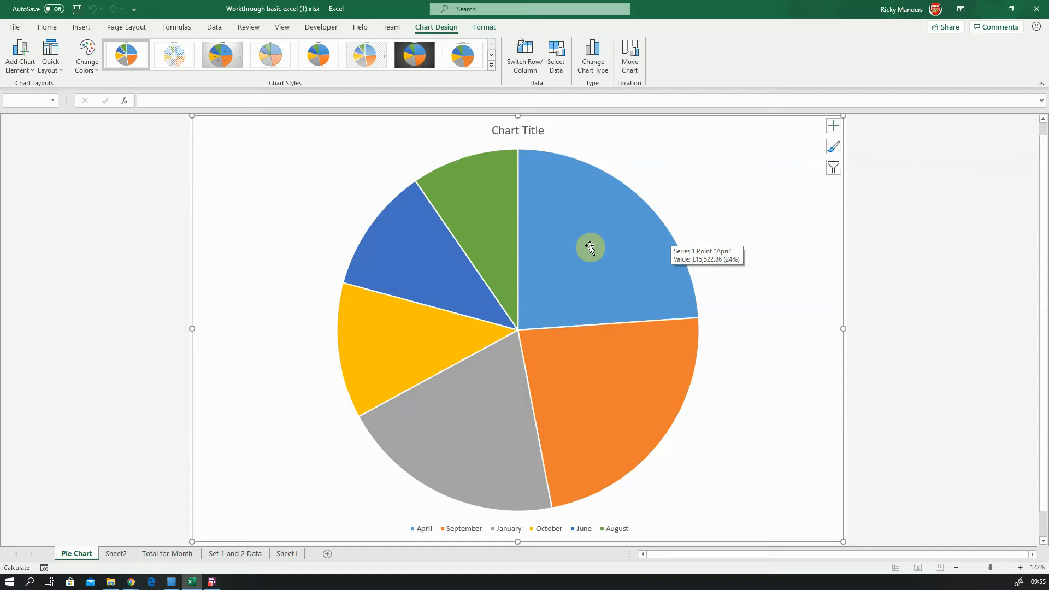
pyautogui.moveTo(617, 439)
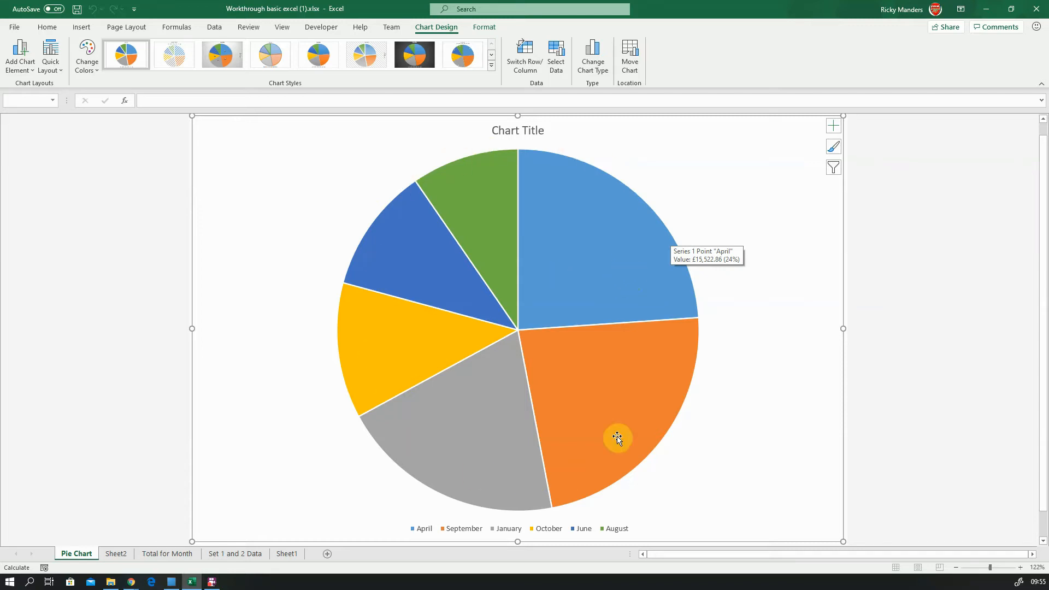
pyautogui.moveTo(833, 133)
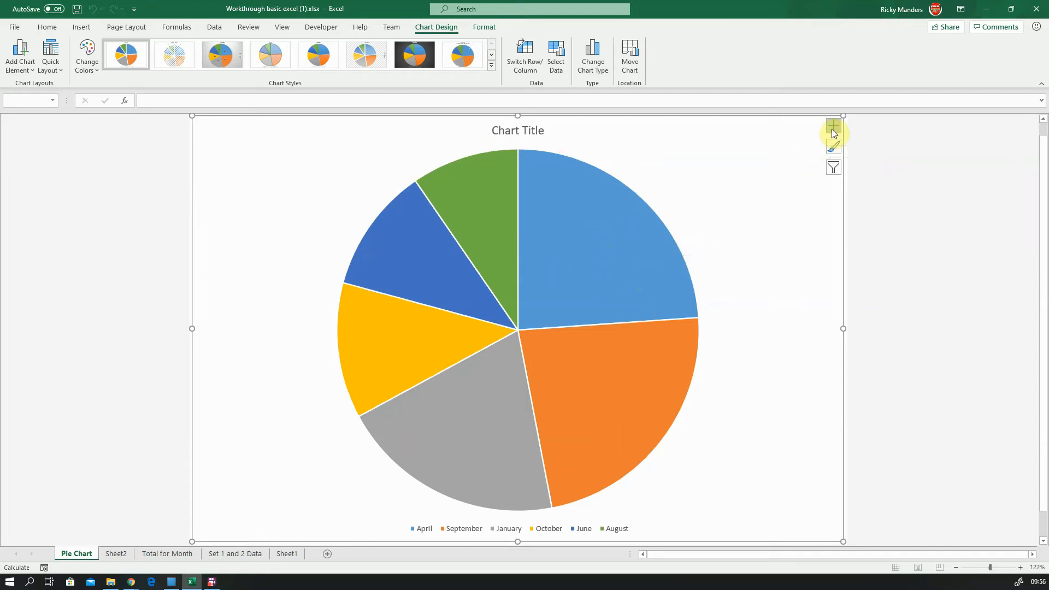
# Turn on data labels for the pie slices and position them at Outside End.
pyautogui.click(833, 130)
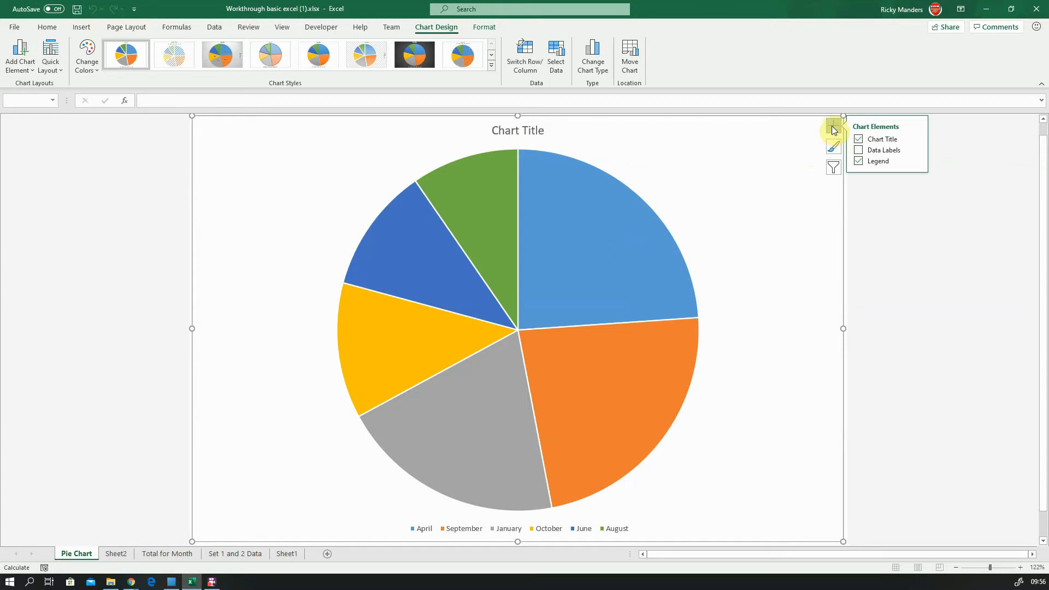
pyautogui.click(858, 150)
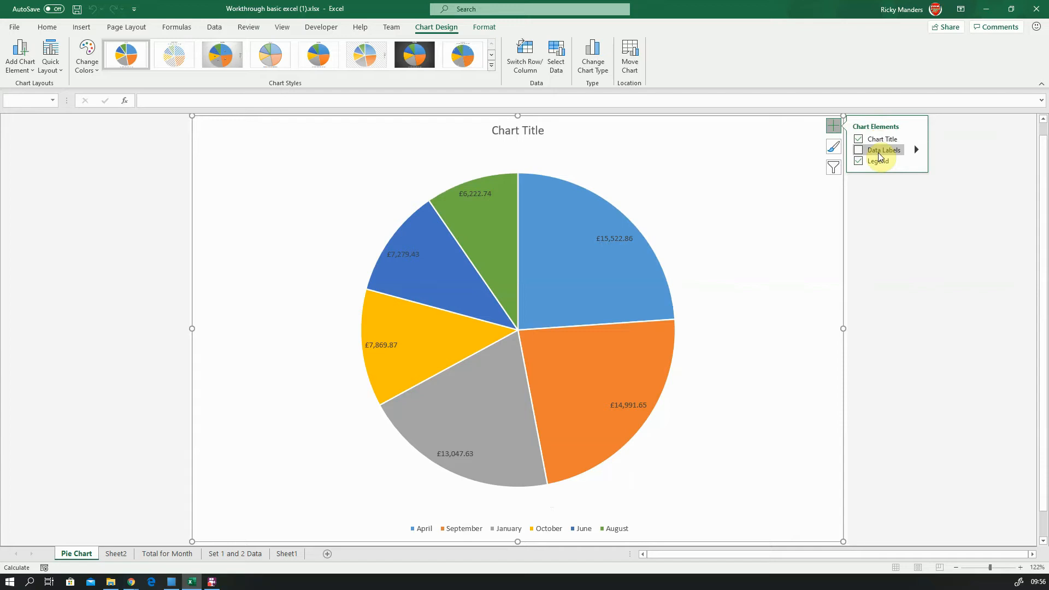
pyautogui.click(859, 150)
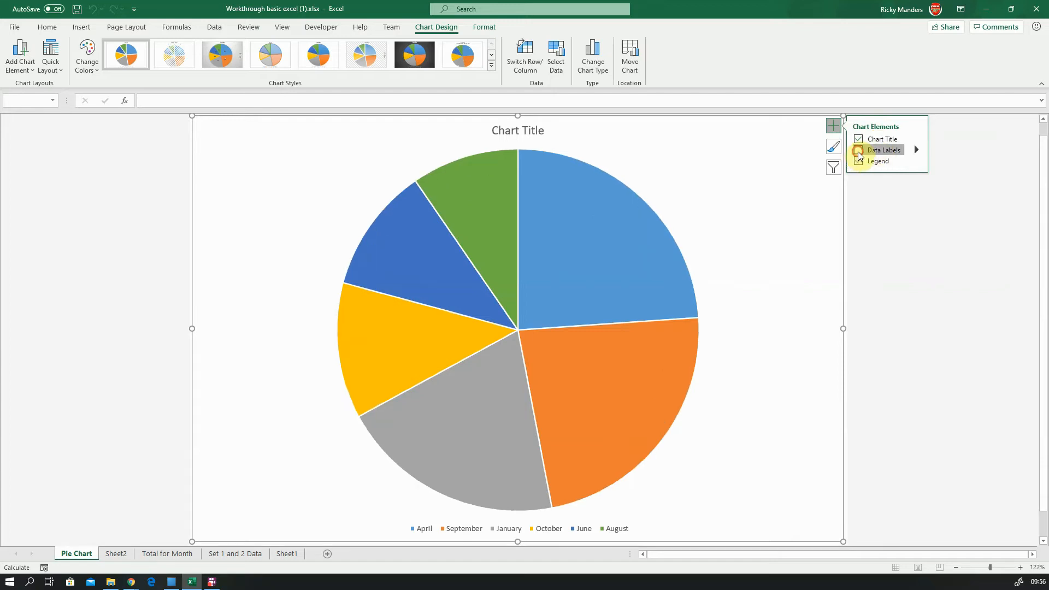
pyautogui.click(858, 149)
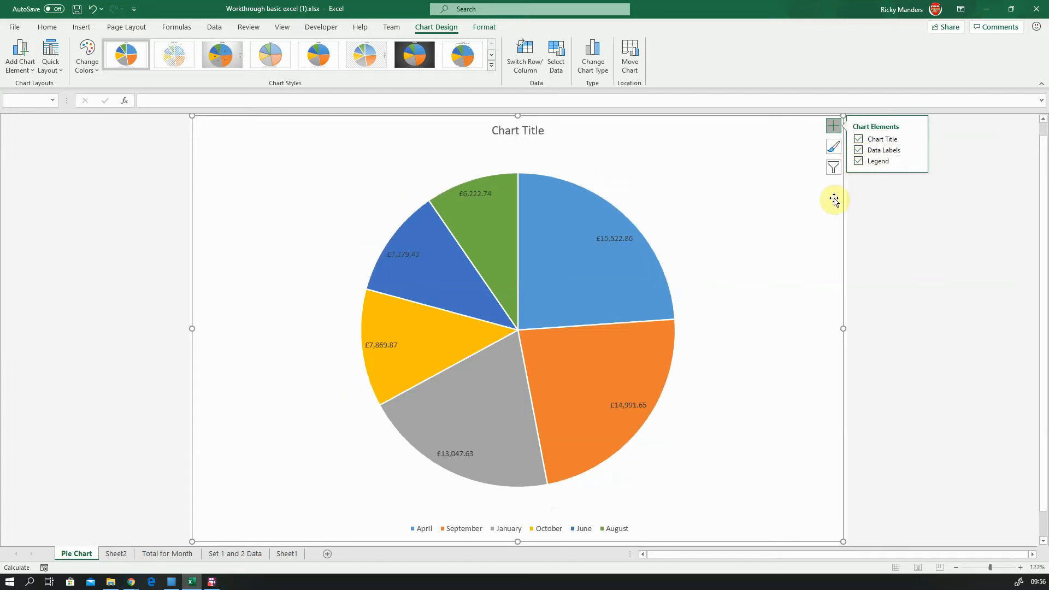
pyautogui.moveTo(882, 150)
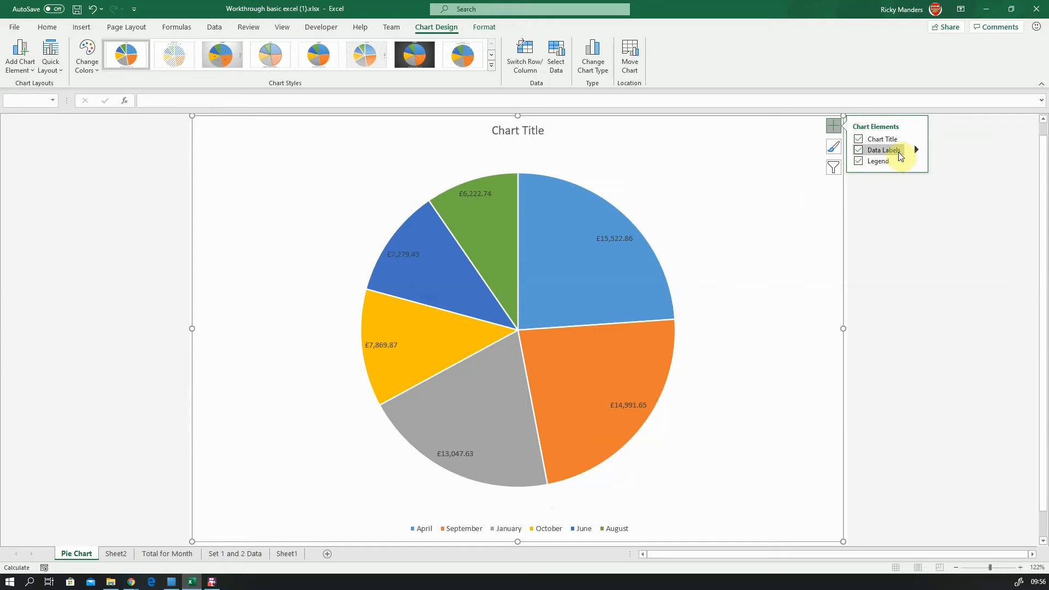
pyautogui.click(916, 149)
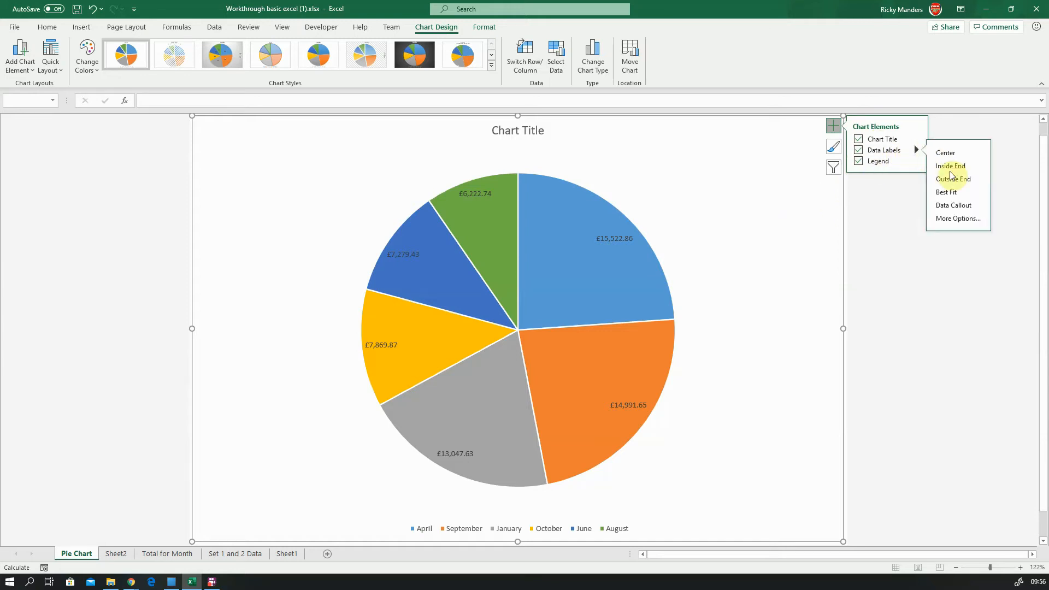
pyautogui.click(954, 179)
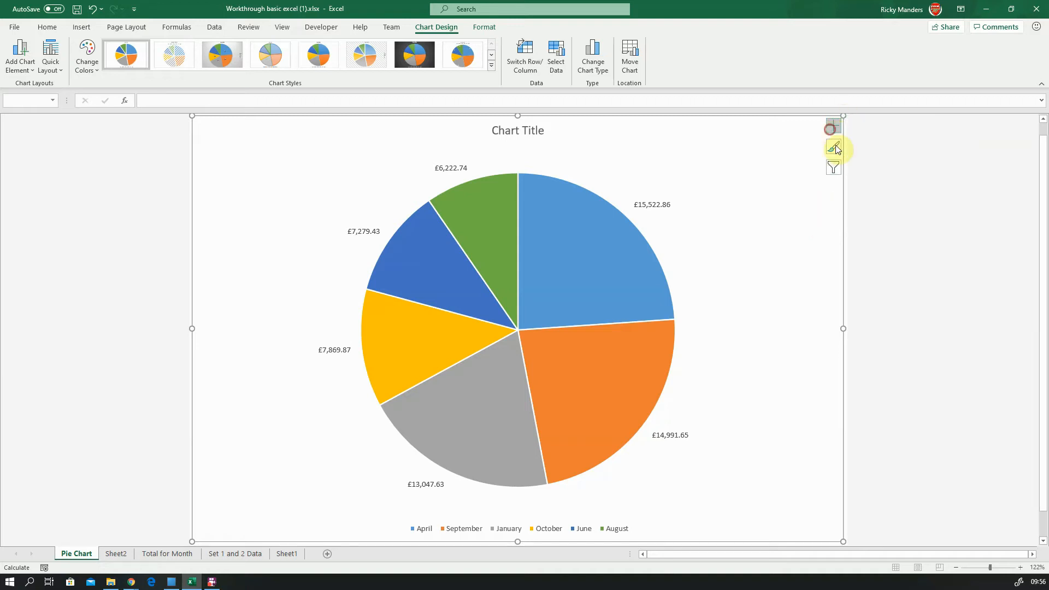
pyautogui.moveTo(570, 164)
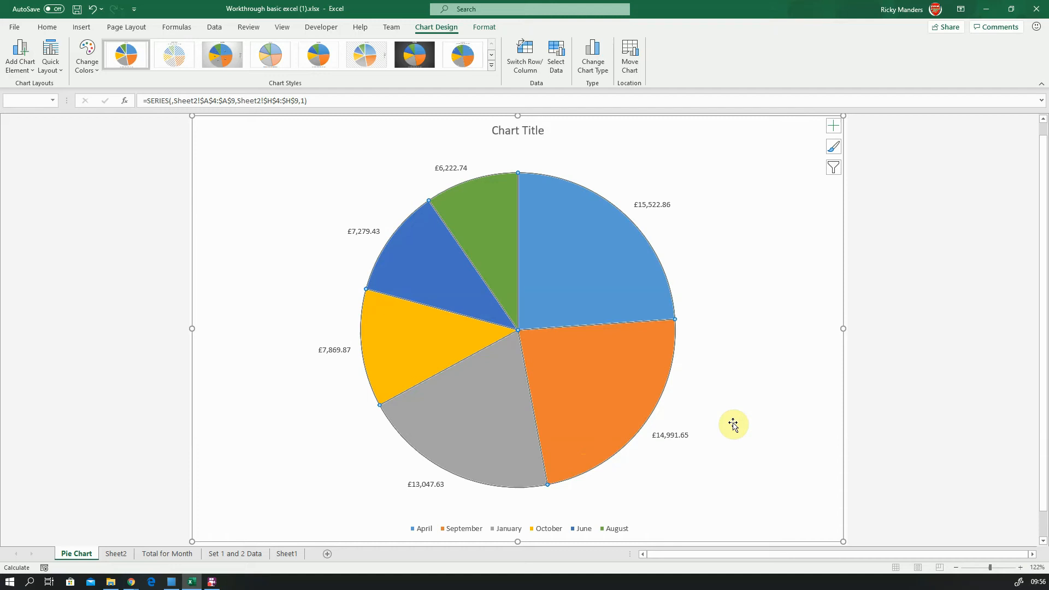
pyautogui.click(470, 158)
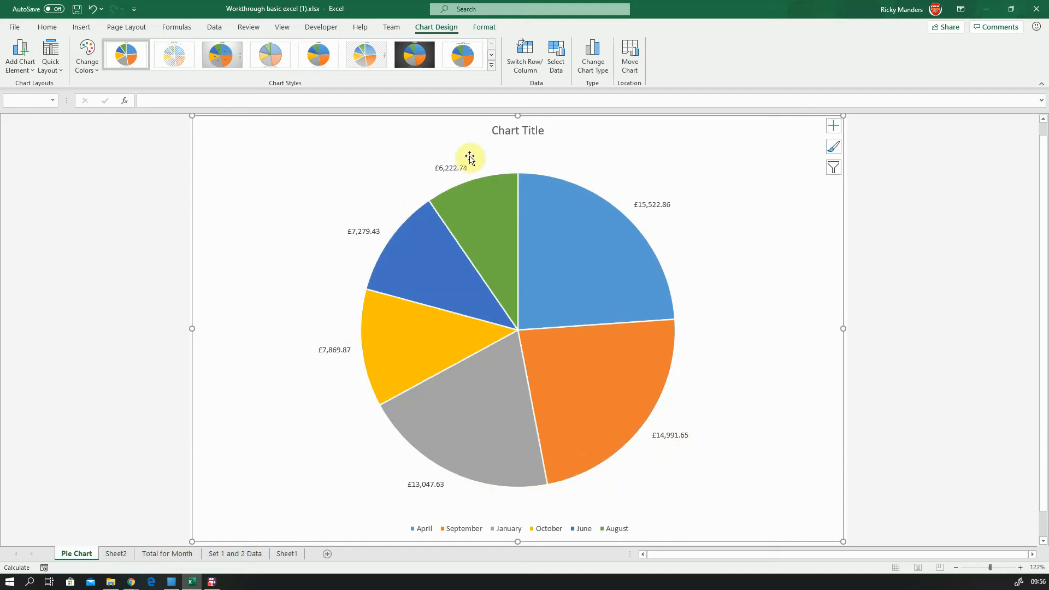
pyautogui.moveTo(537, 534)
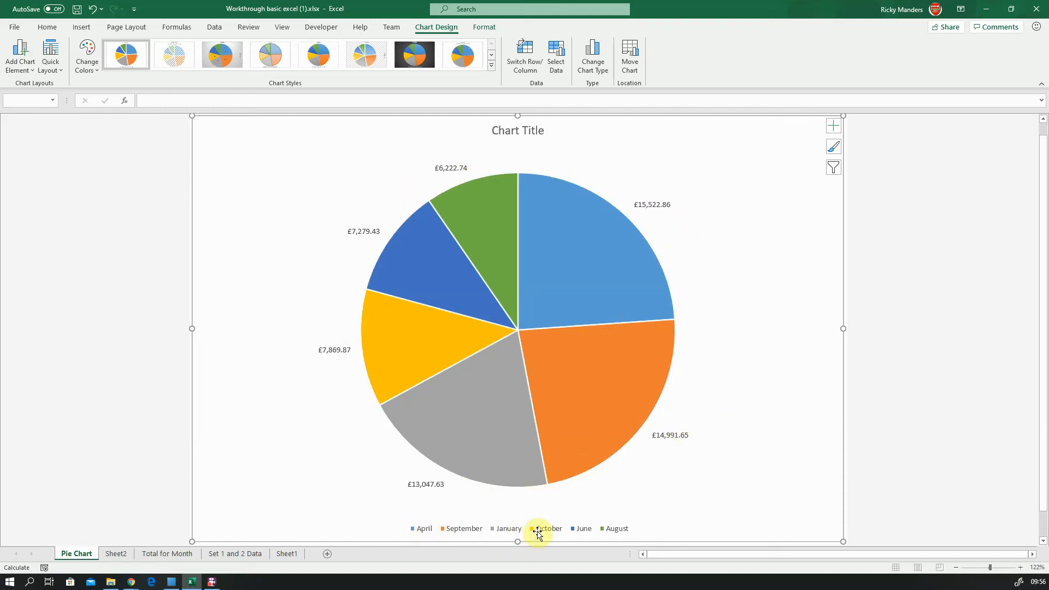
pyautogui.moveTo(659, 454)
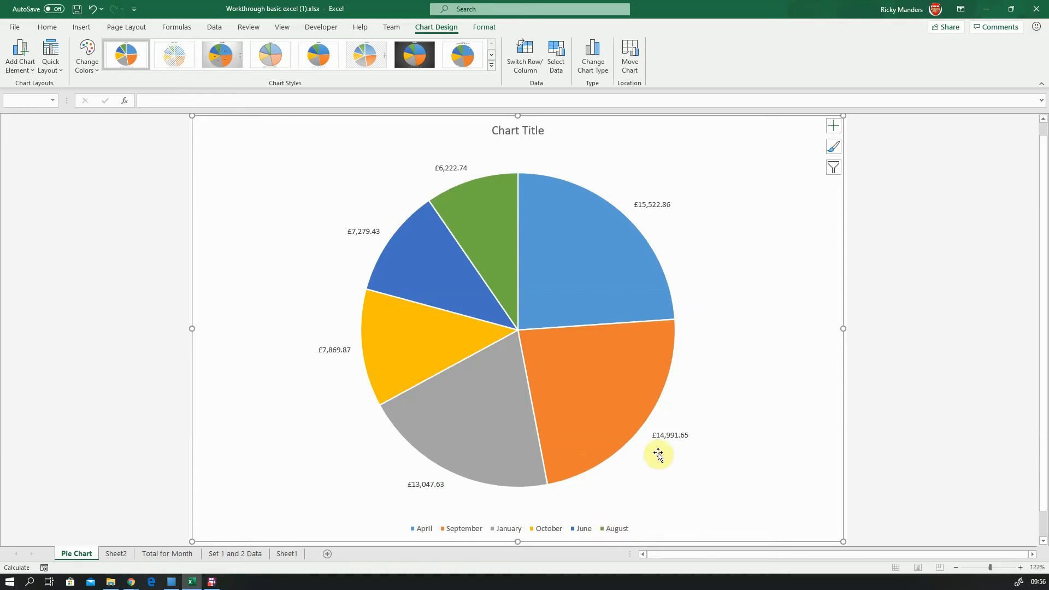
pyautogui.moveTo(693, 234)
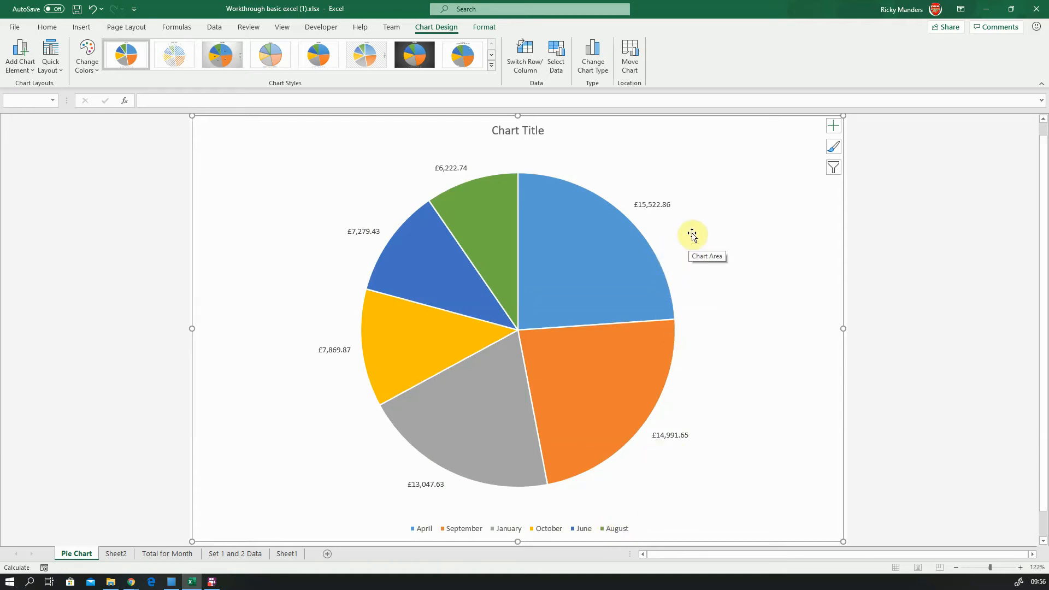
pyautogui.moveTo(834, 146)
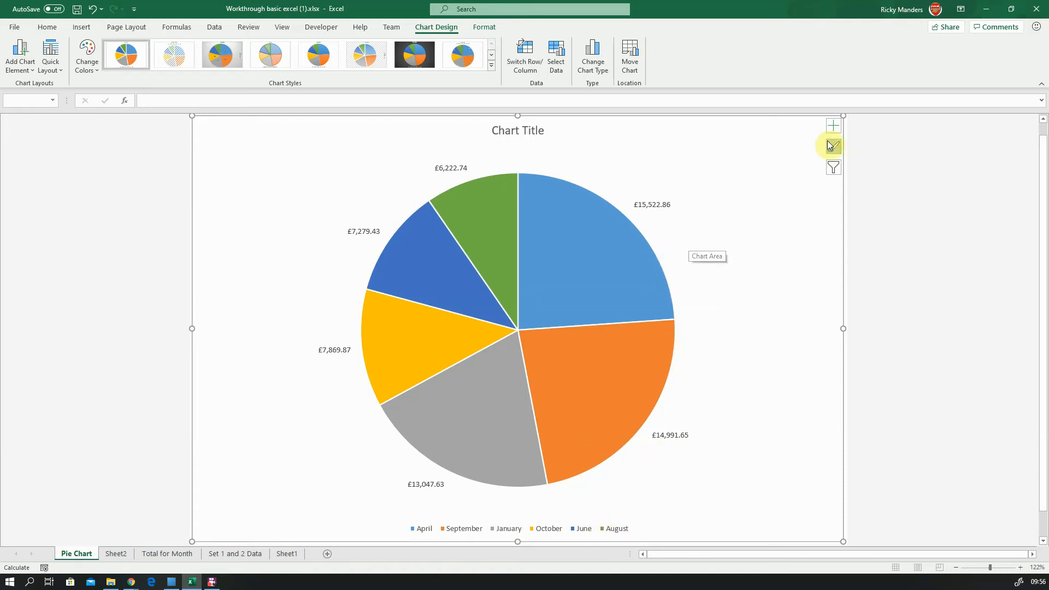
pyautogui.click(833, 126)
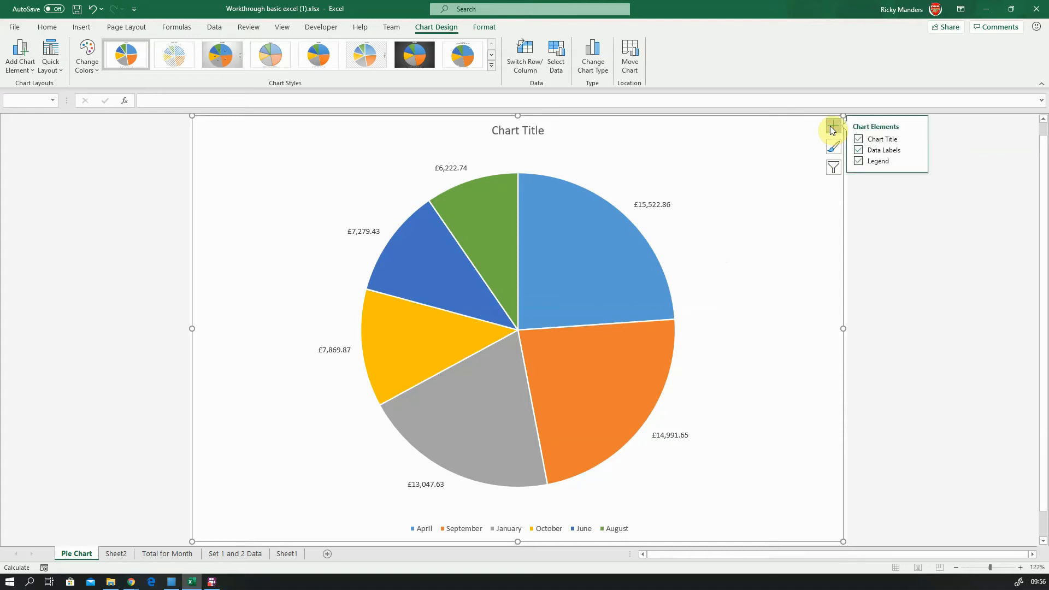
pyautogui.moveTo(906, 151)
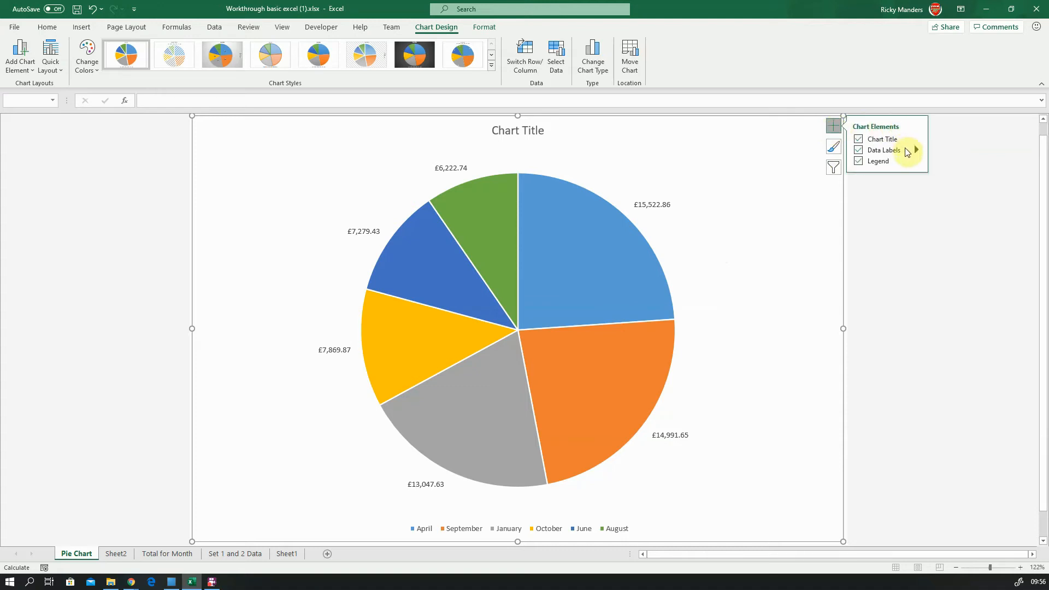
pyautogui.moveTo(923, 155)
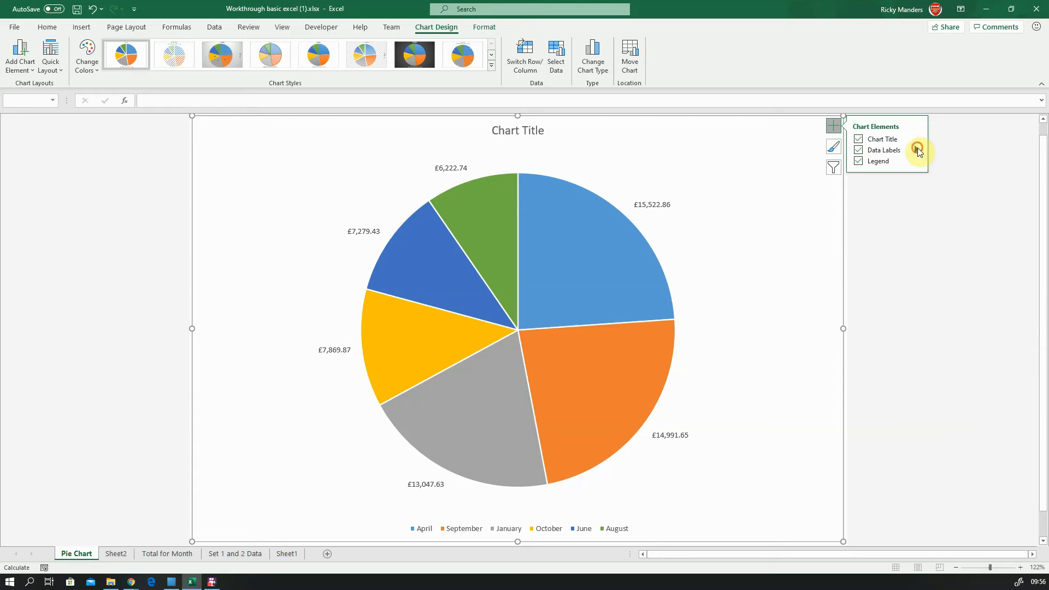
# Show the further data label choices from the Chart Elements Data Labels submenu.
pyautogui.click(918, 150)
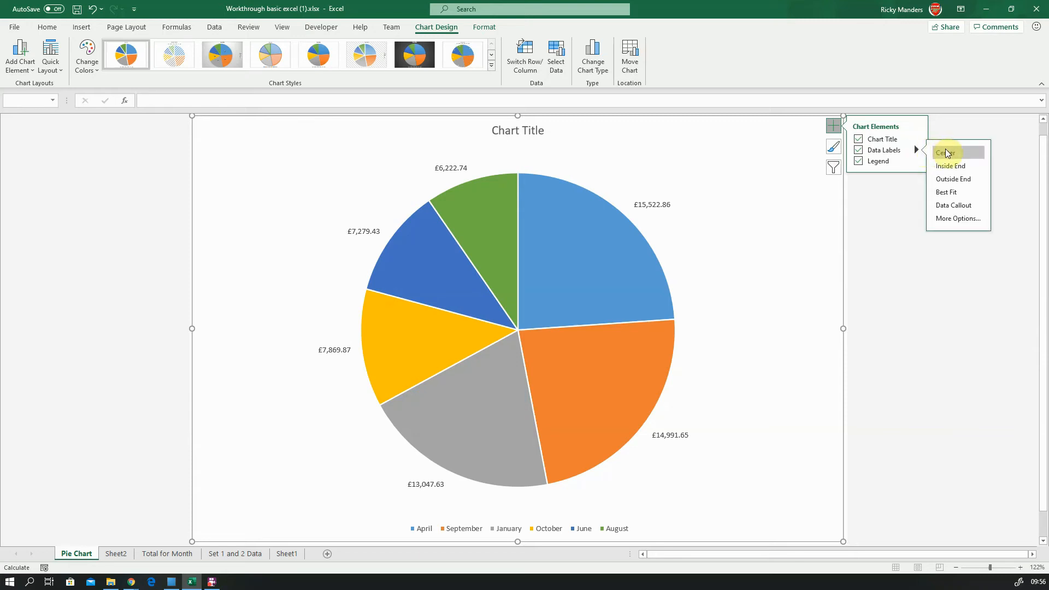
pyautogui.moveTo(956, 179)
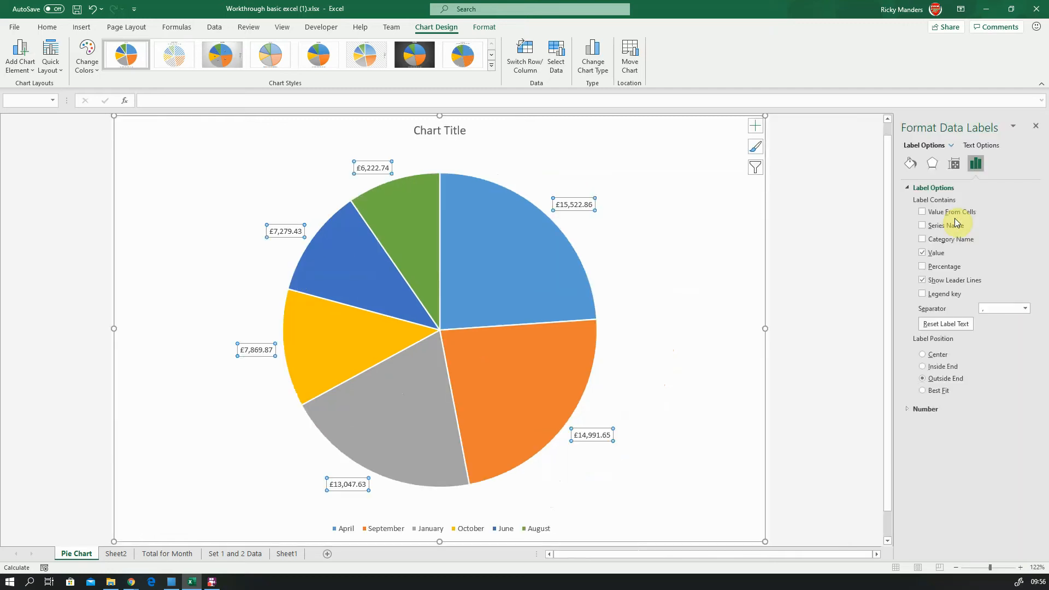
pyautogui.moveTo(1022, 174)
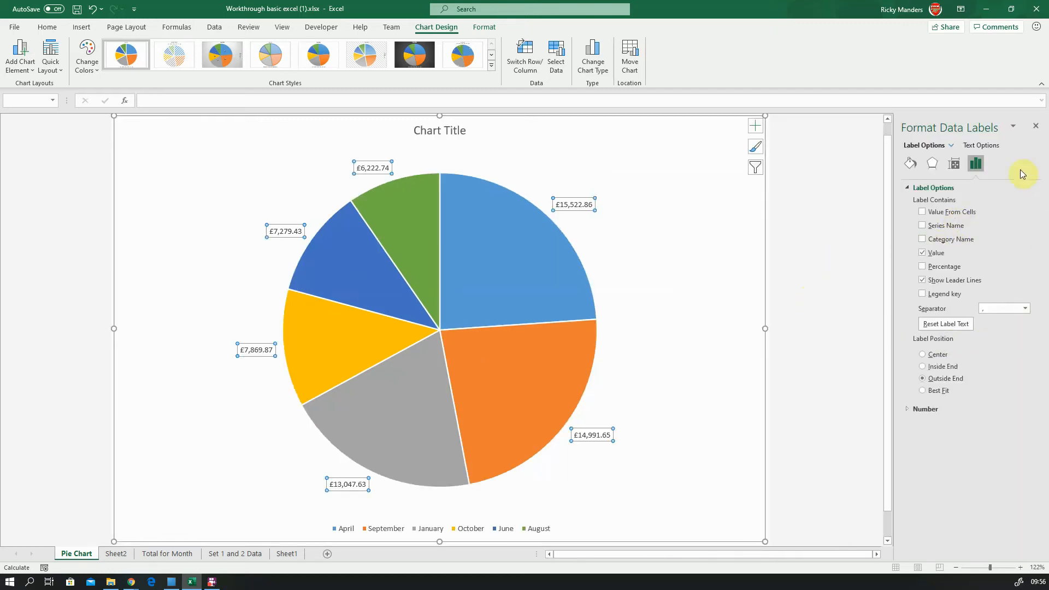
pyautogui.moveTo(977, 163)
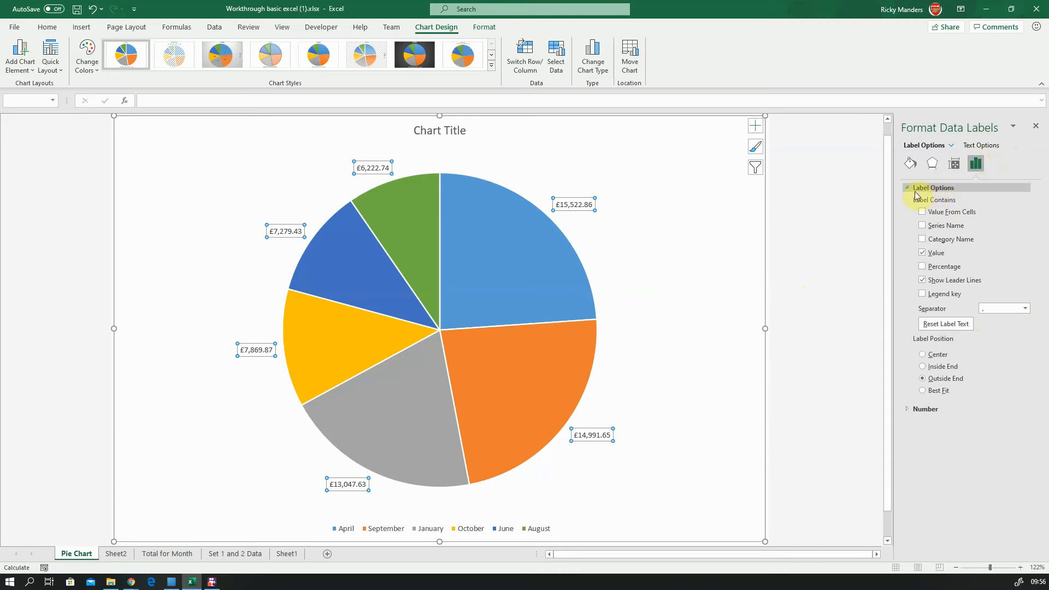
pyautogui.click(933, 187)
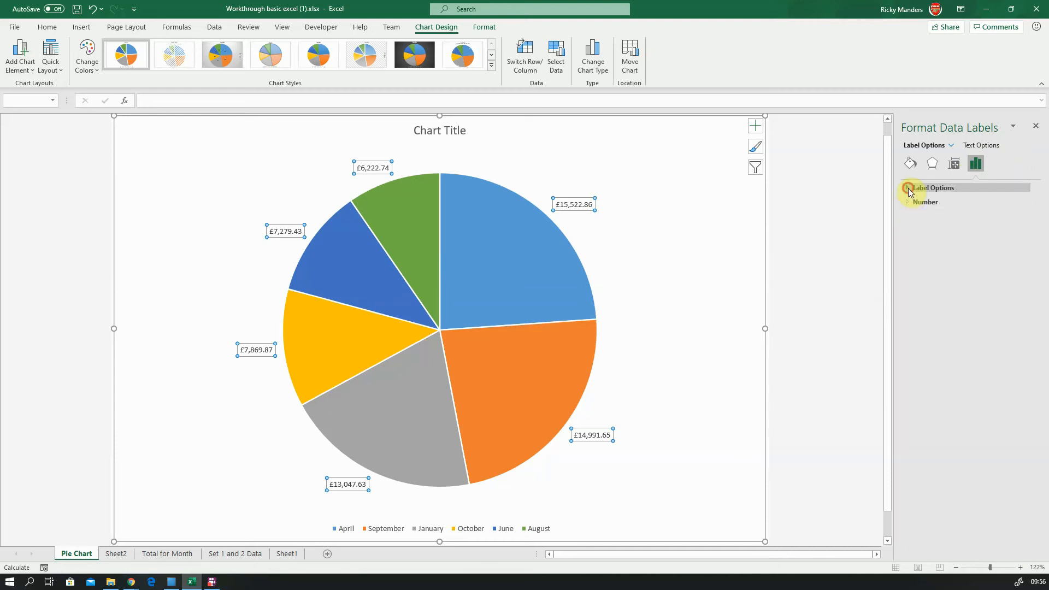
pyautogui.click(933, 188)
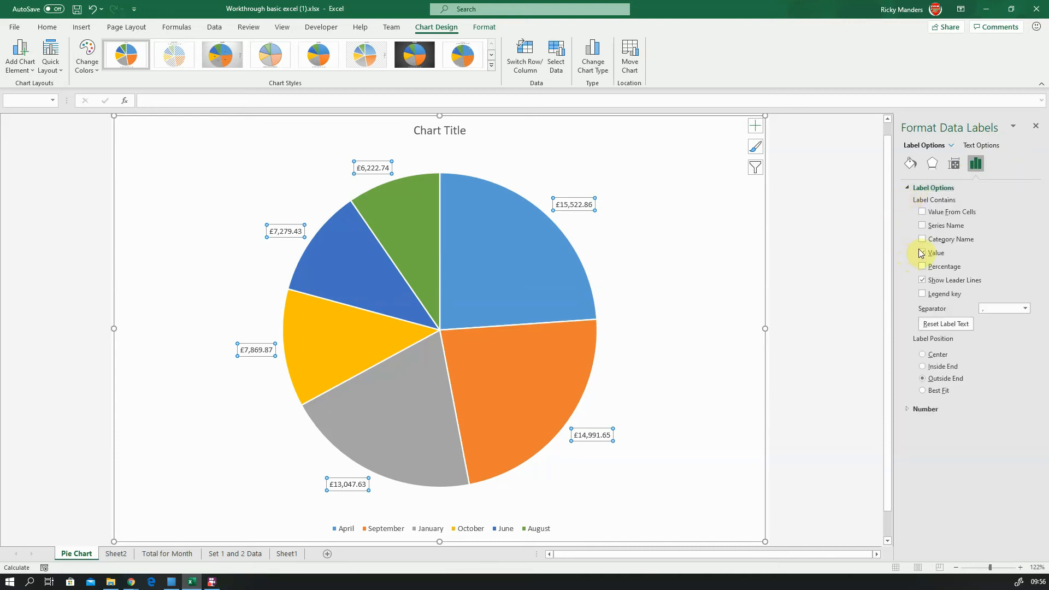
pyautogui.click(923, 252)
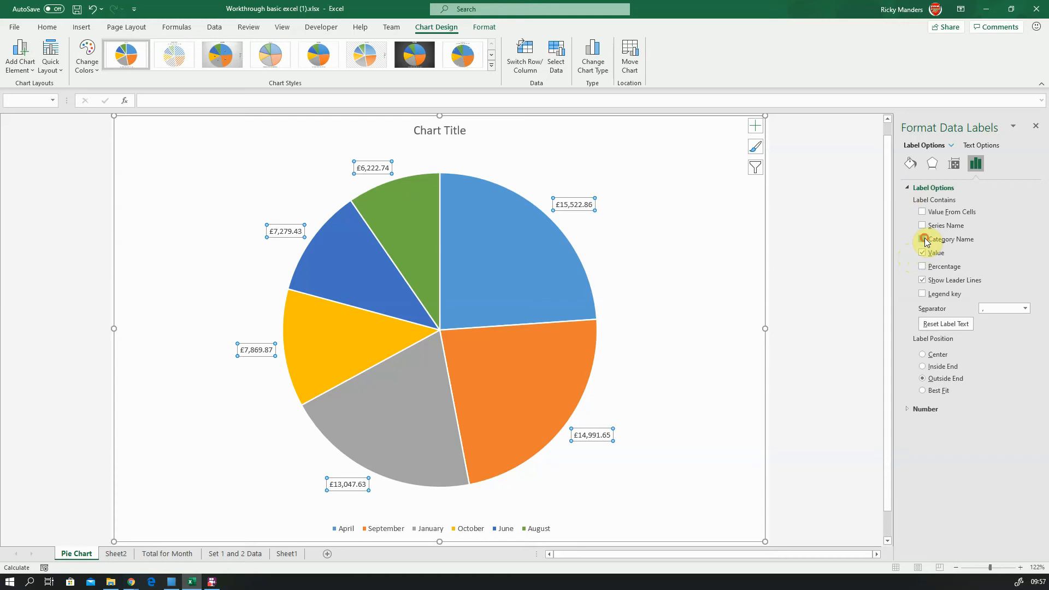
# Add Category Name to the labels, try Percentage, and end with month name and value shown.
pyautogui.click(923, 239)
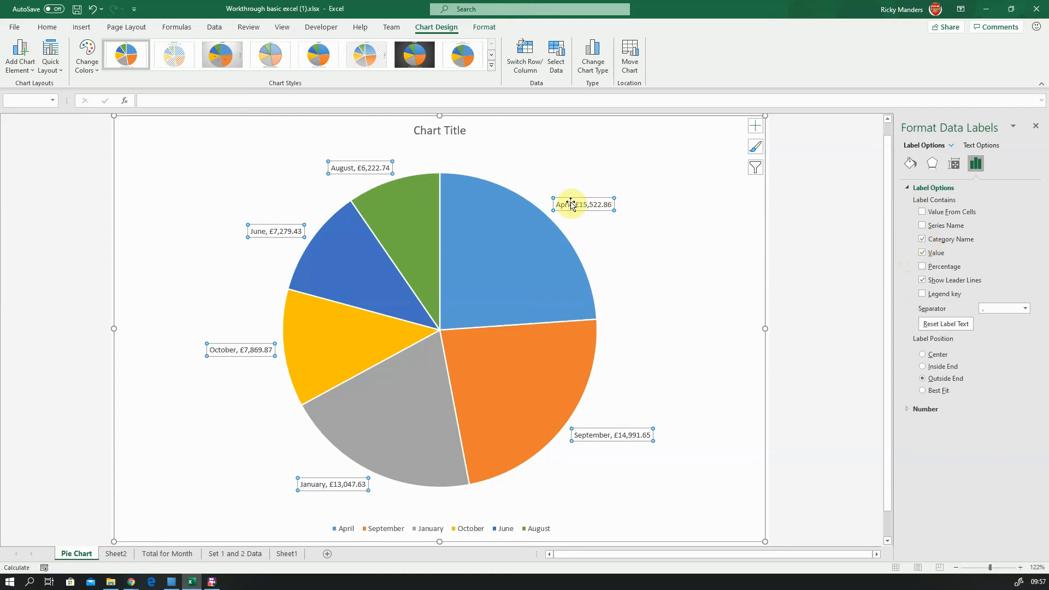
pyautogui.moveTo(606, 204)
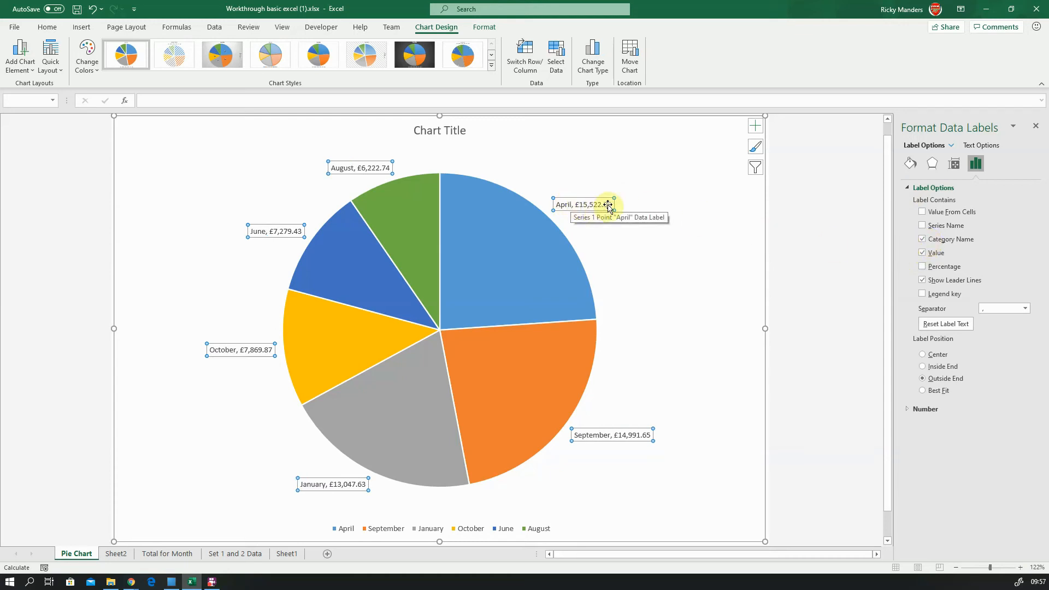
pyautogui.moveTo(624, 226)
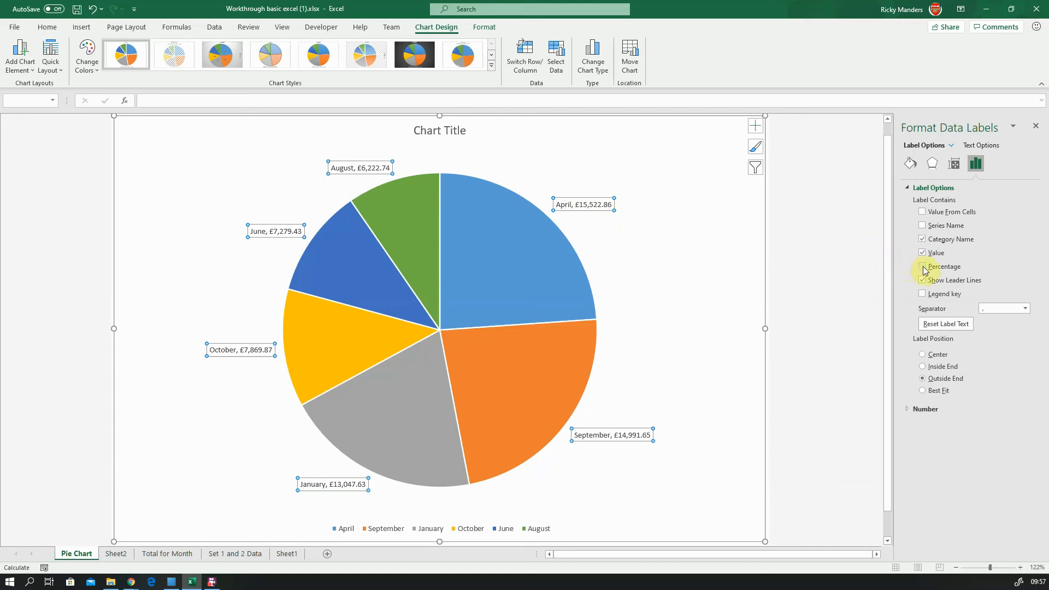
pyautogui.click(924, 266)
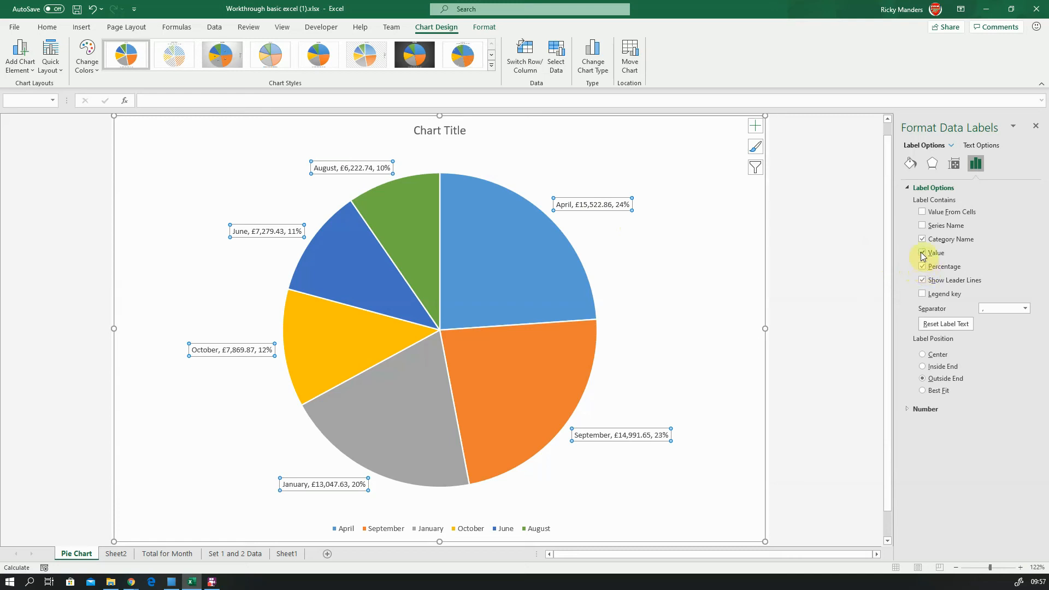
pyautogui.click(924, 253)
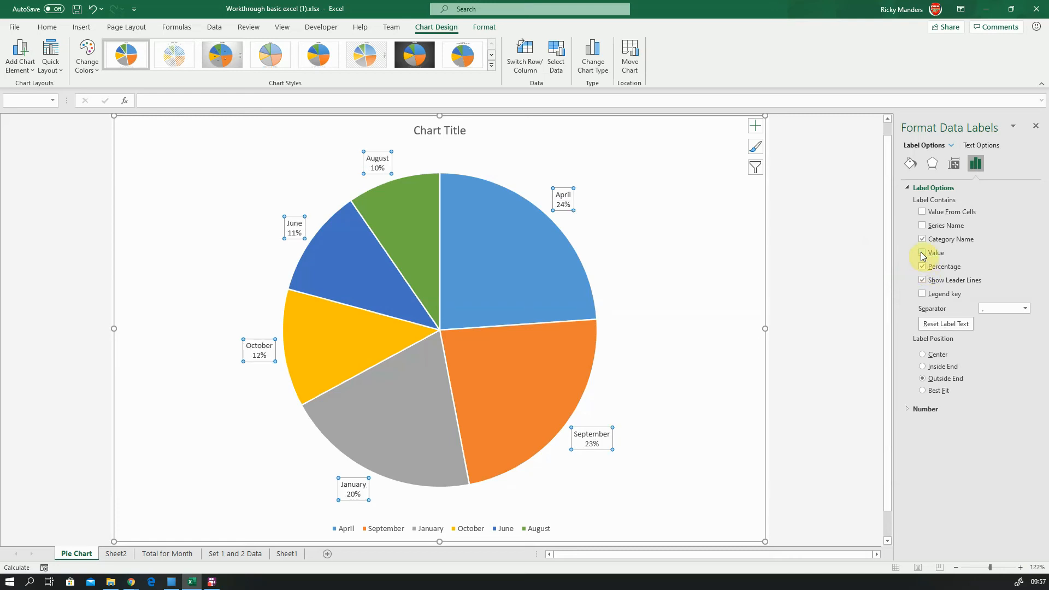
pyautogui.click(924, 252)
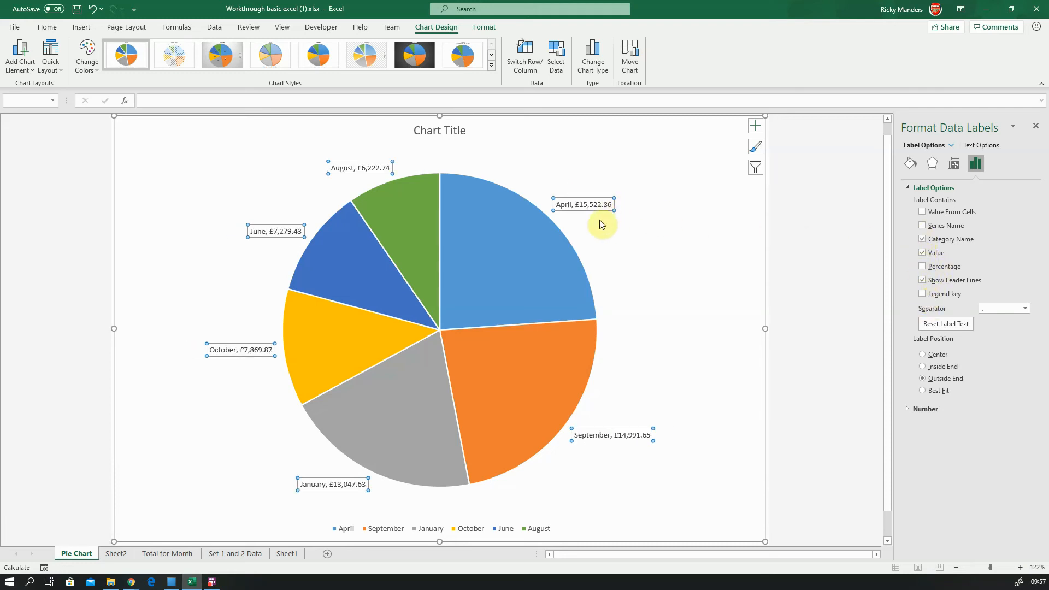
pyautogui.moveTo(754, 236)
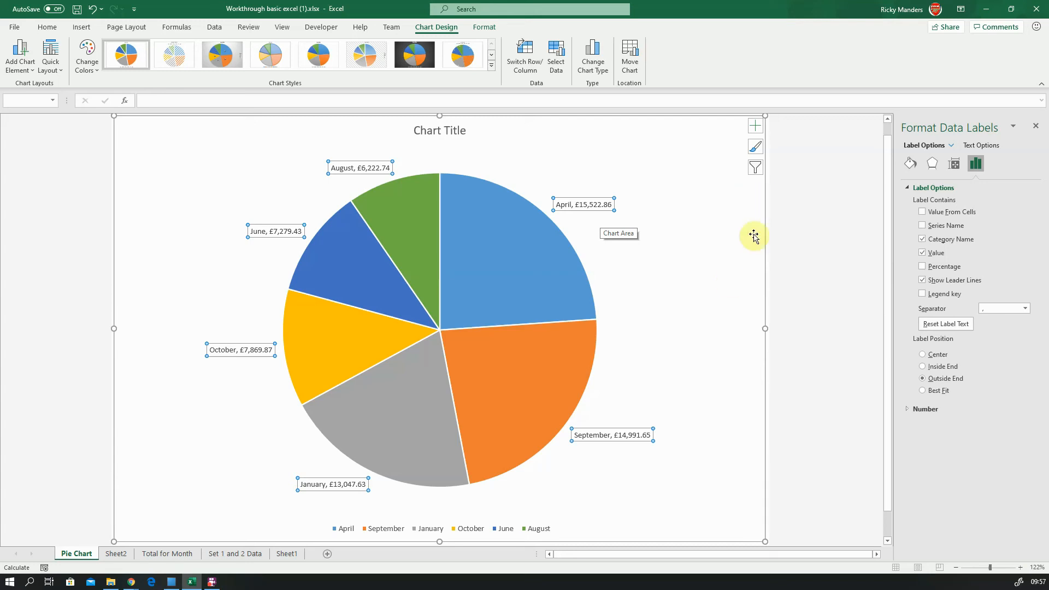
pyautogui.moveTo(554, 447)
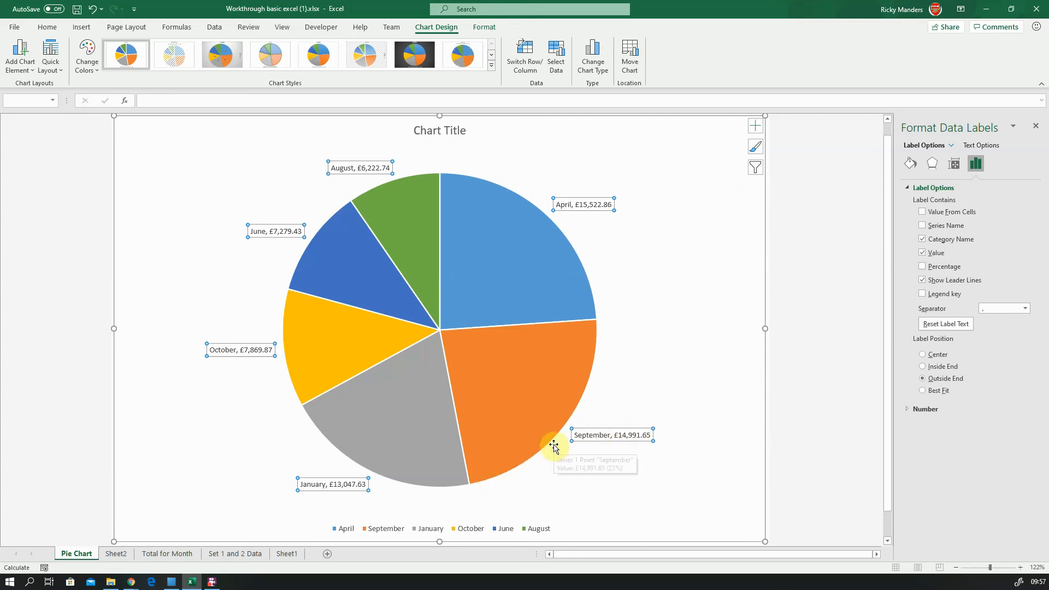
pyautogui.moveTo(514, 507)
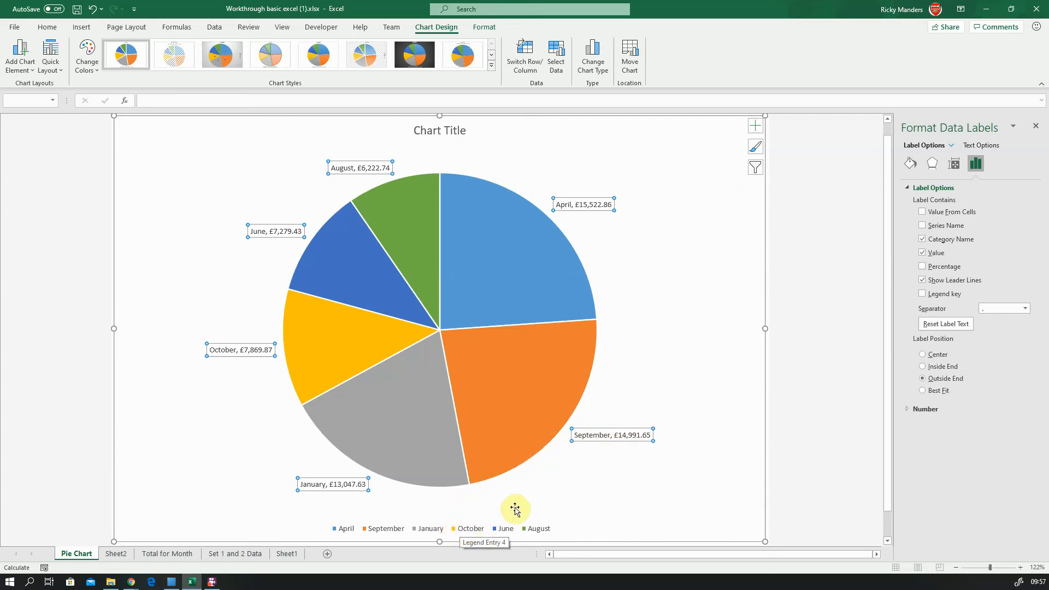
# Bring up the Chart Elements list to untick the legend.
pyautogui.click(756, 126)
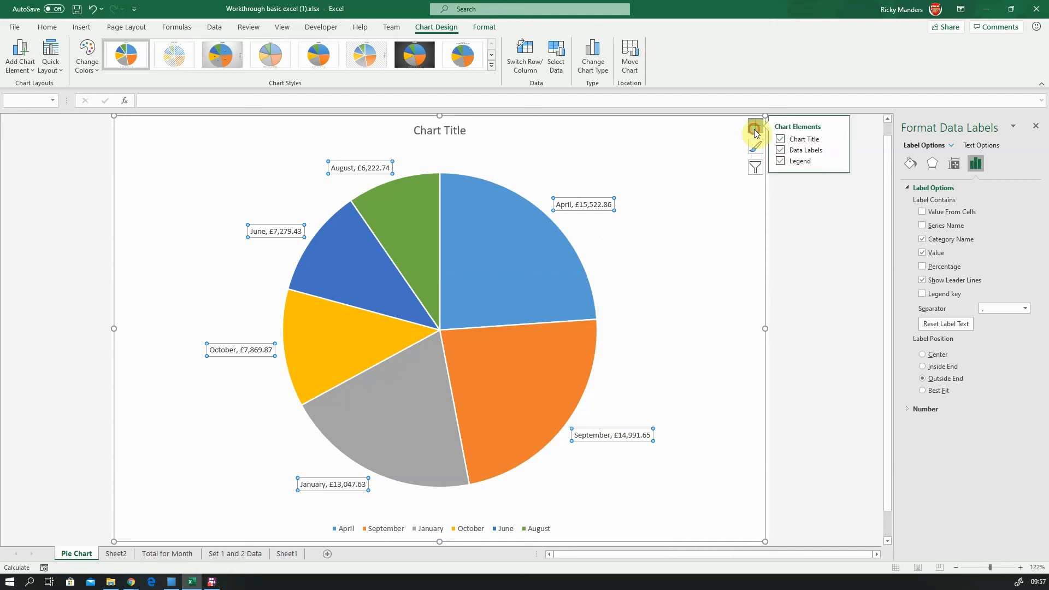
pyautogui.moveTo(797, 161)
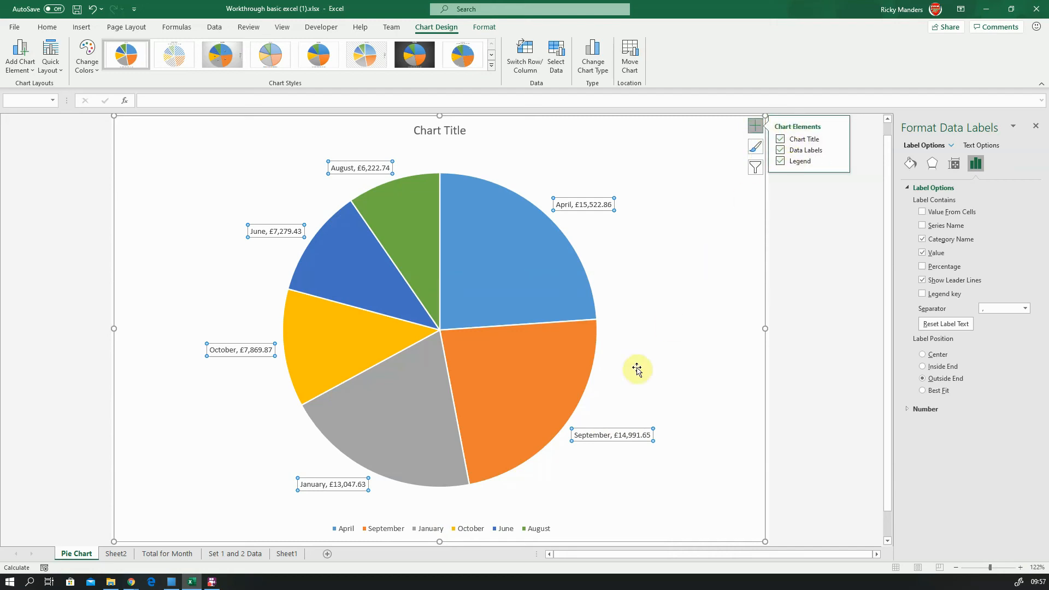
pyautogui.moveTo(441, 525)
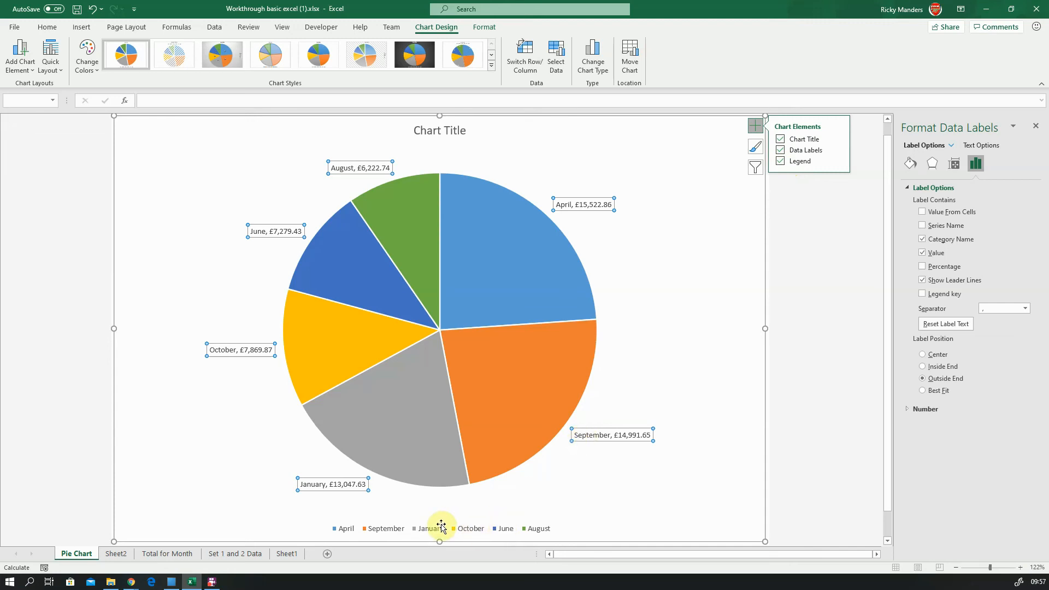
pyautogui.moveTo(790, 181)
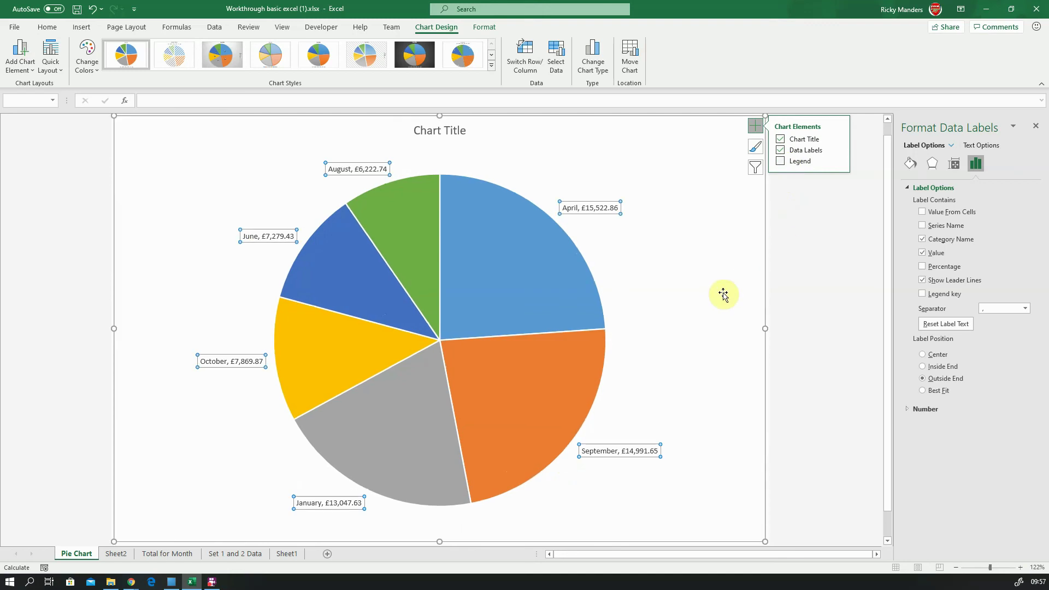
# Select the whole chart area so Format Chart Area settings are shown.
pyautogui.click(462, 130)
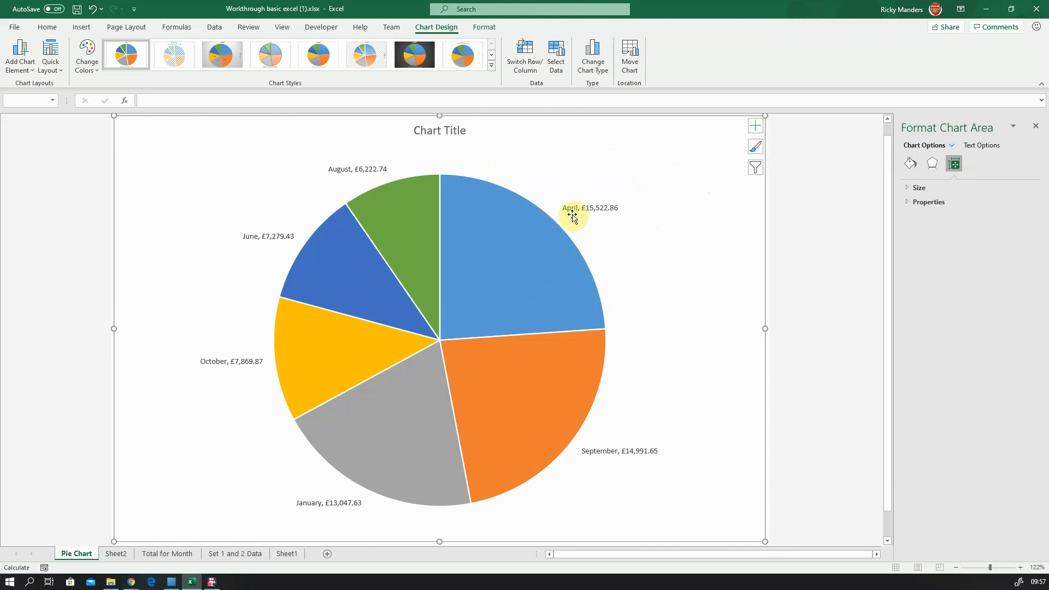
pyautogui.moveTo(575, 223)
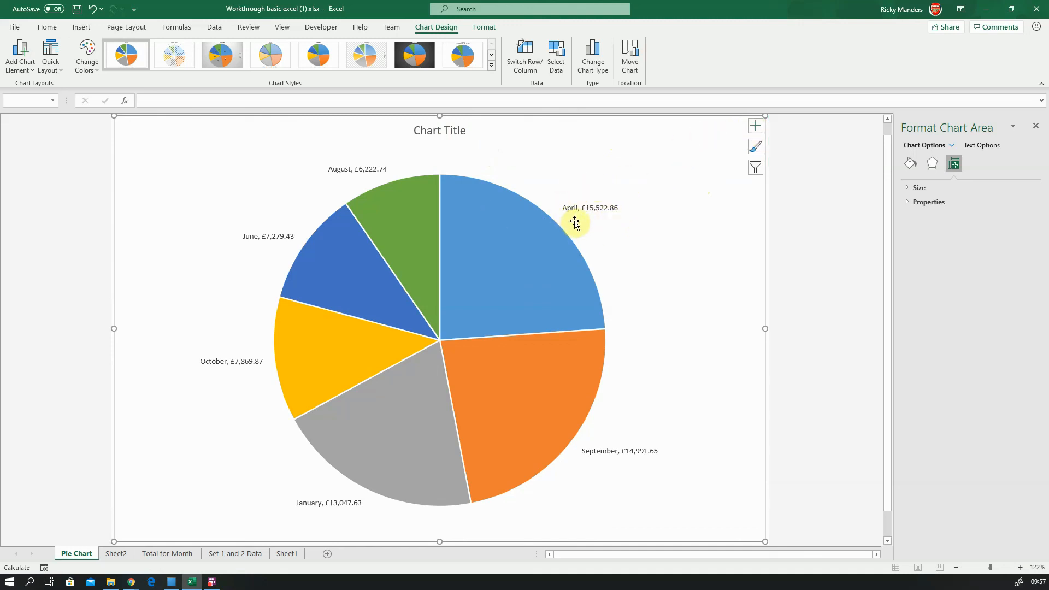
pyautogui.moveTo(560, 211)
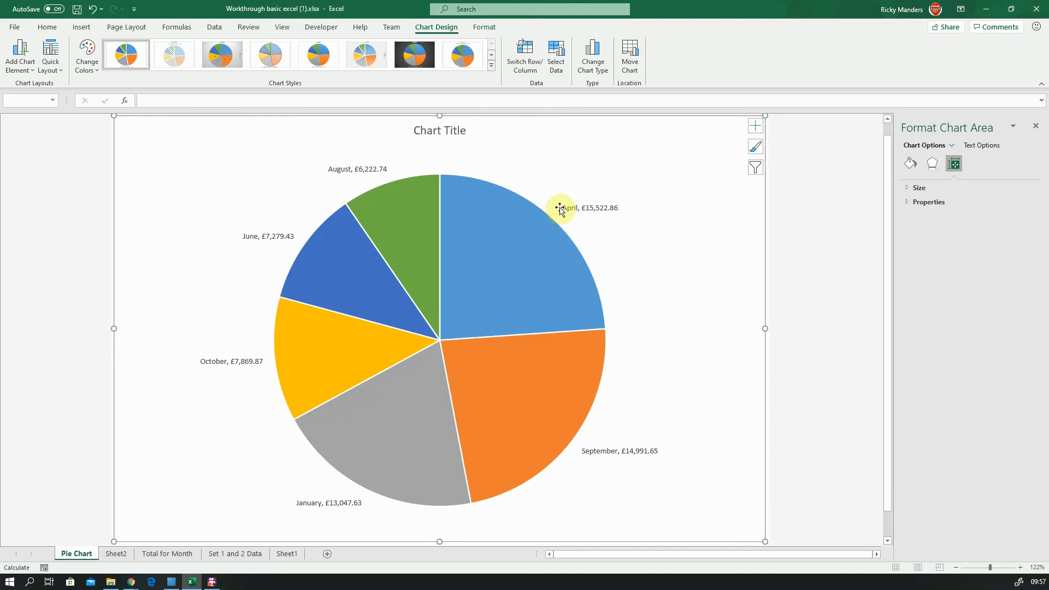
pyautogui.moveTo(755, 125)
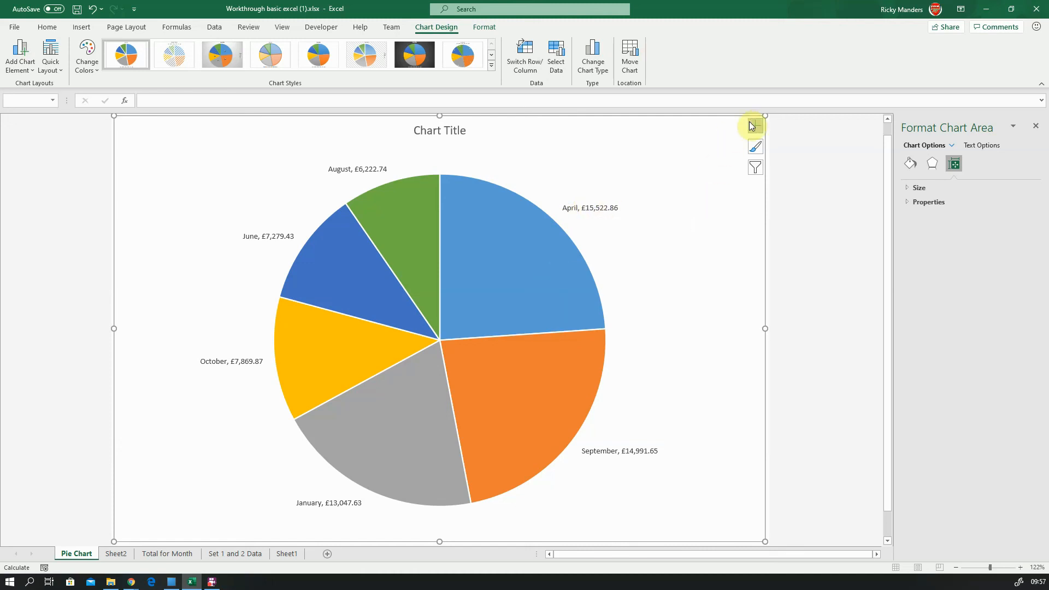
# Reselect the data labels and show Label Options confirming category name, value and Outside End.
pyautogui.click(755, 125)
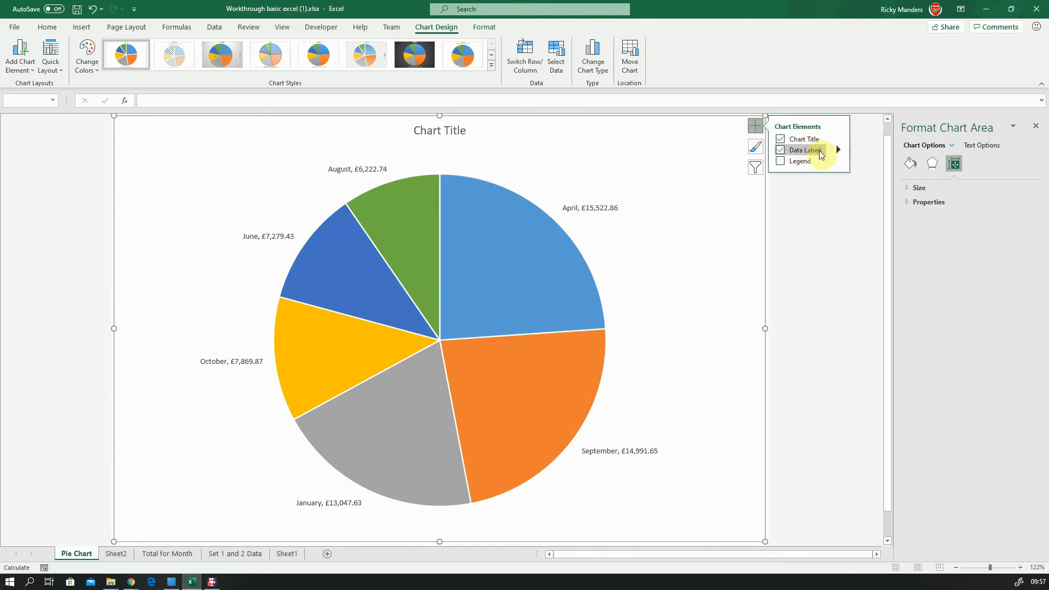
pyautogui.click(838, 149)
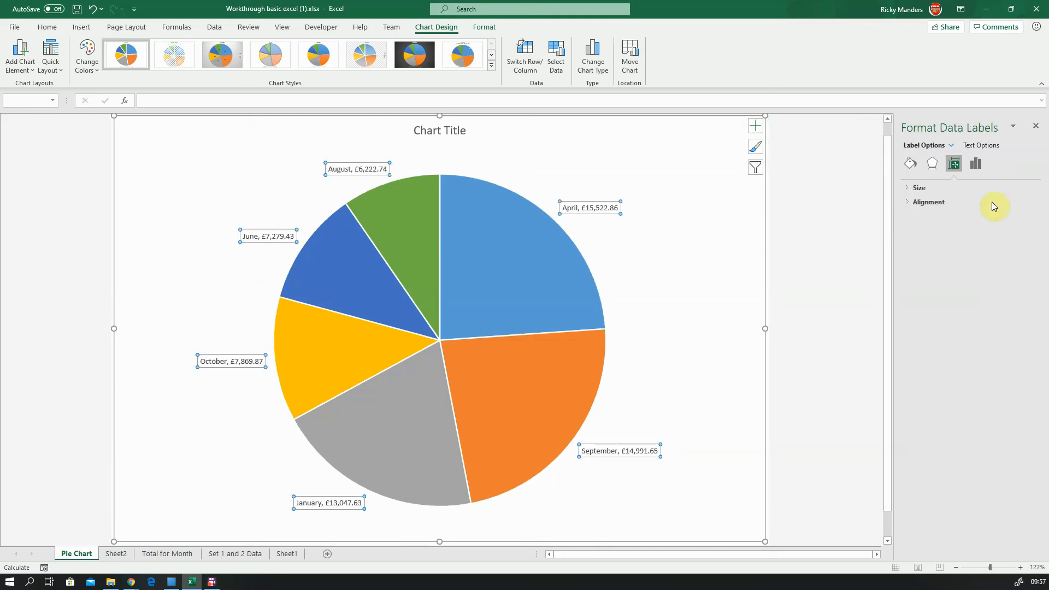
pyautogui.moveTo(976, 164)
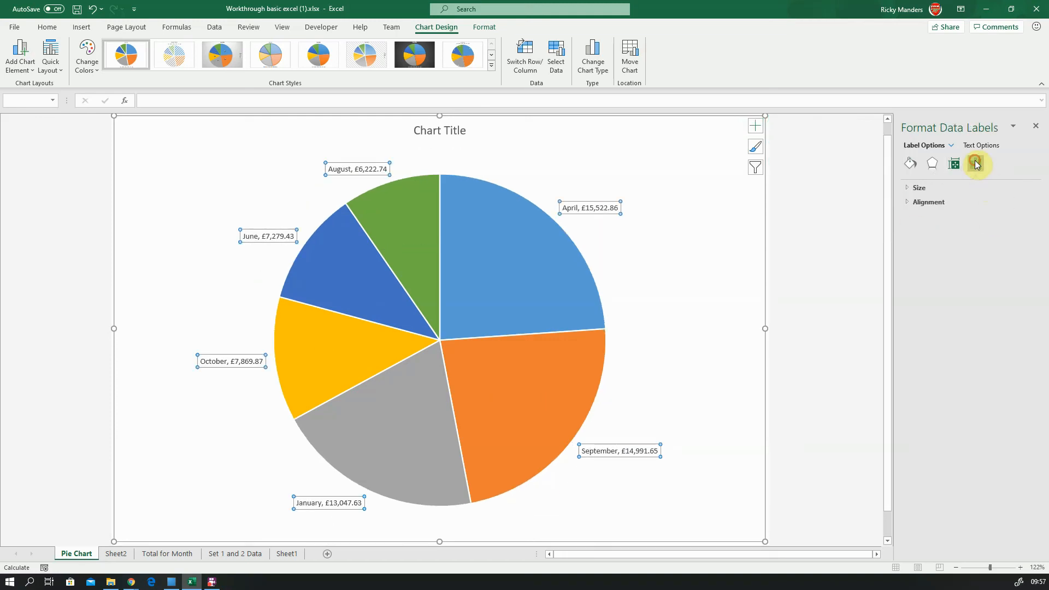
pyautogui.click(976, 163)
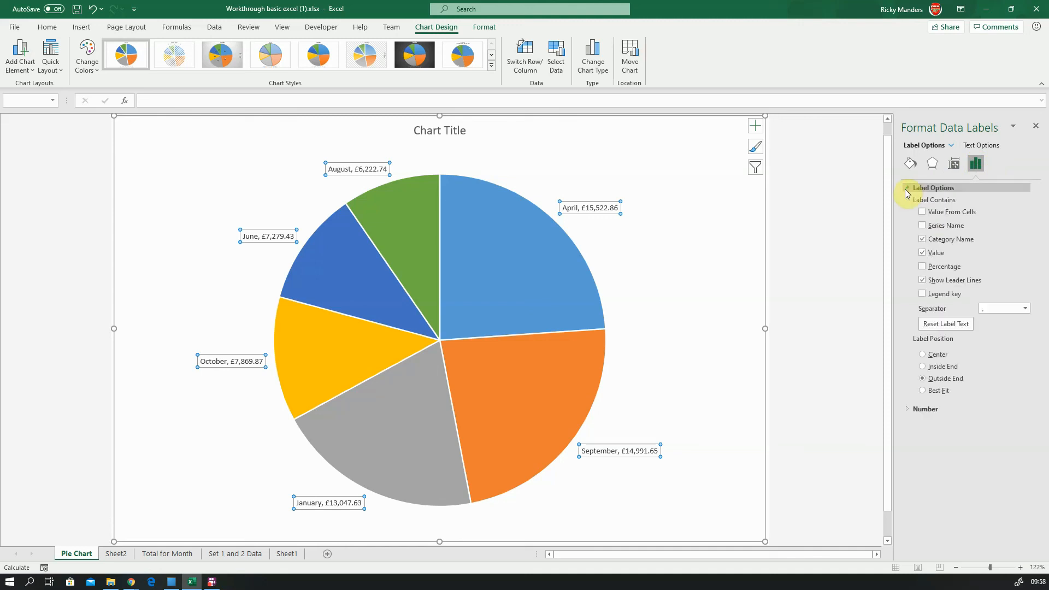